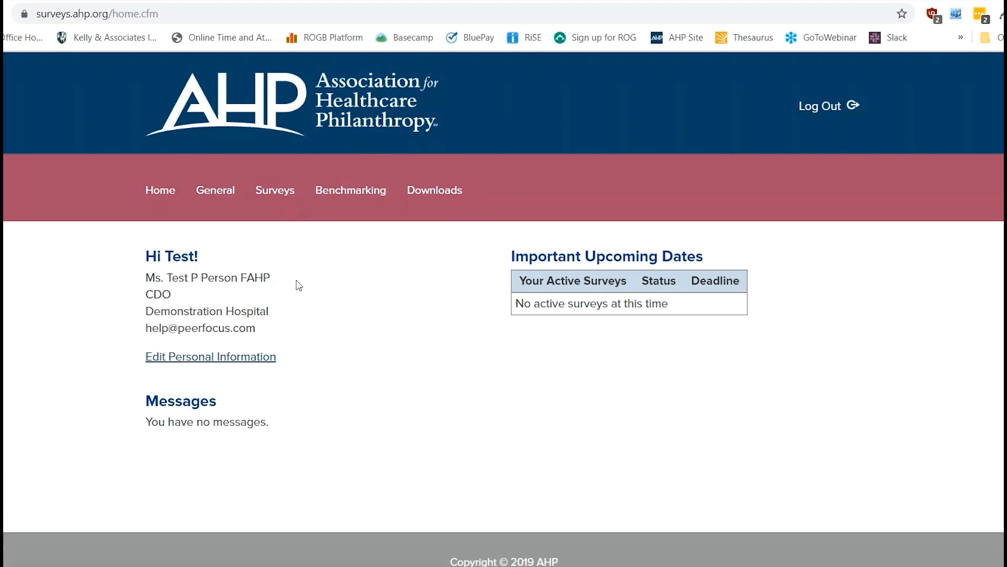
pyautogui.moveTo(305, 295)
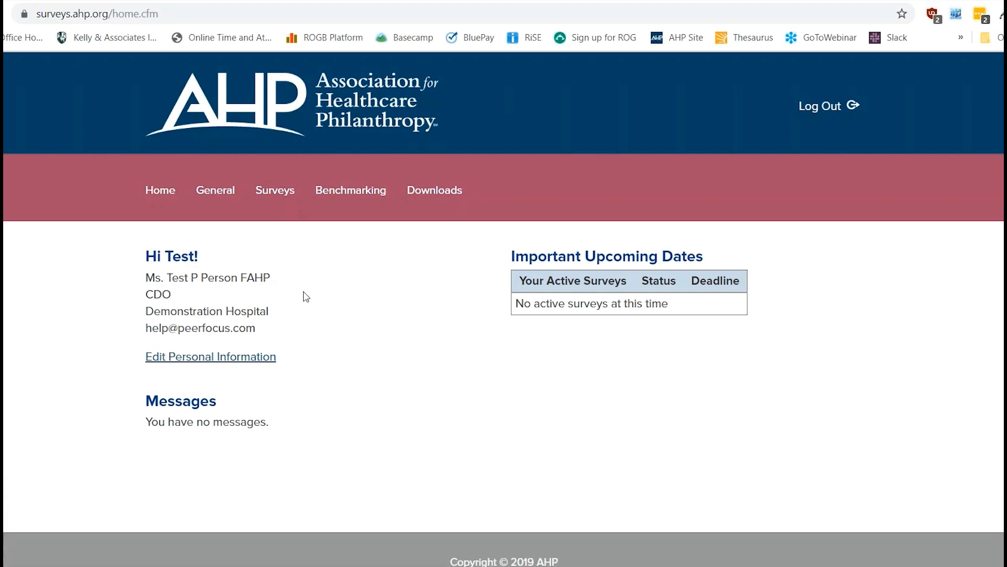
pyautogui.moveTo(418, 331)
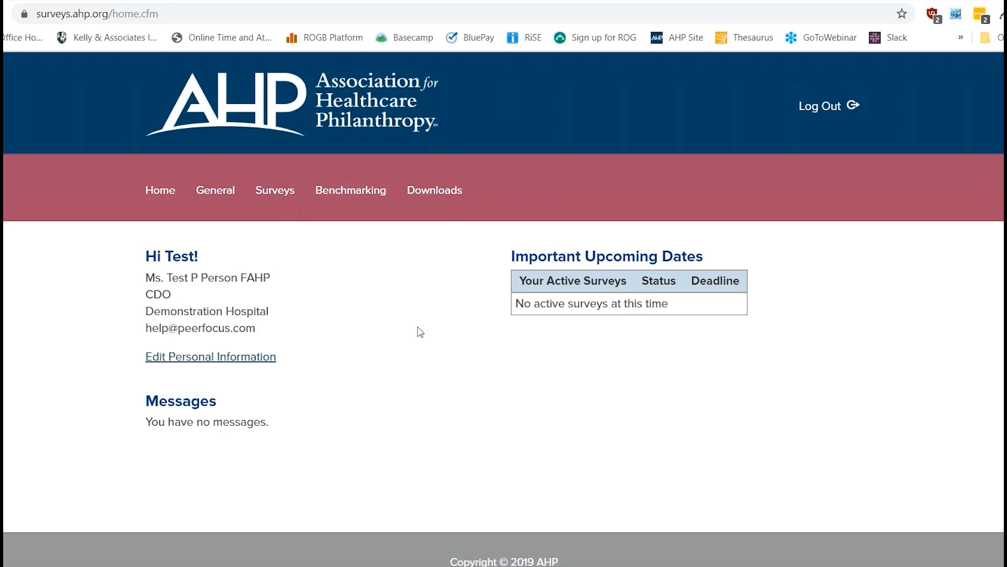
pyautogui.moveTo(441, 262)
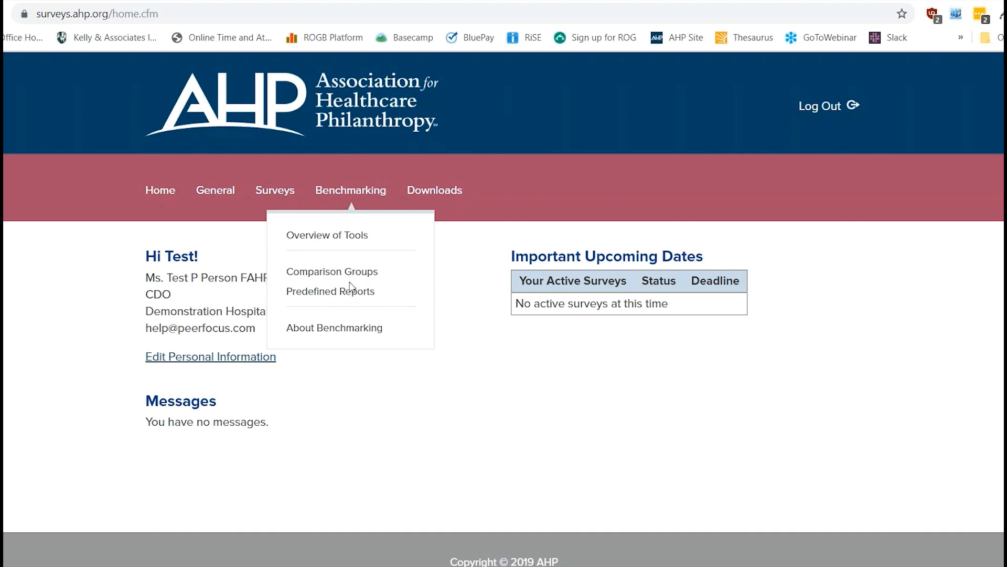
# Go to Predefined Reports and expand, then collapse, the basic subscribers report folder.
pyautogui.click(330, 292)
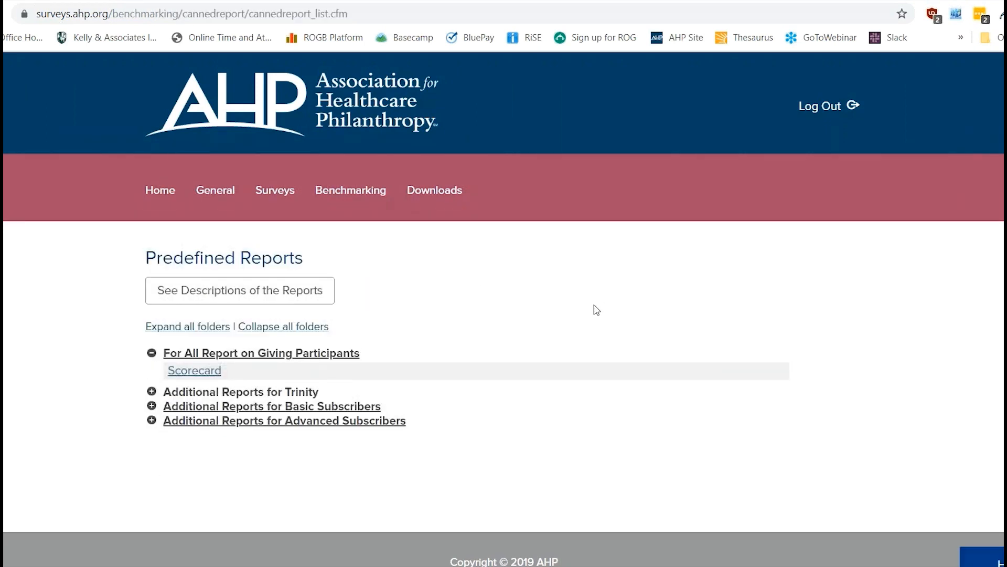
pyautogui.moveTo(403, 483)
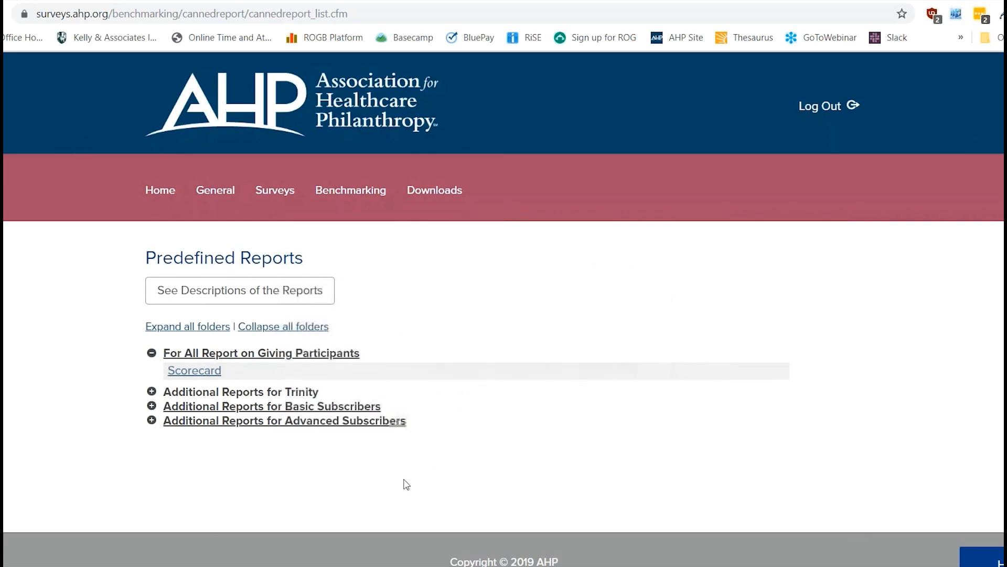
pyautogui.moveTo(409, 345)
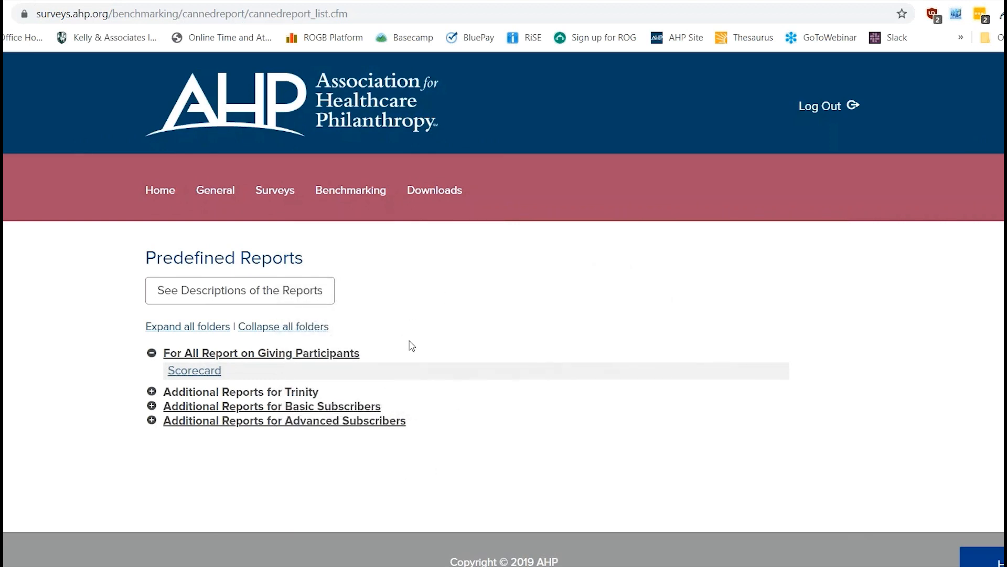
pyautogui.moveTo(220, 383)
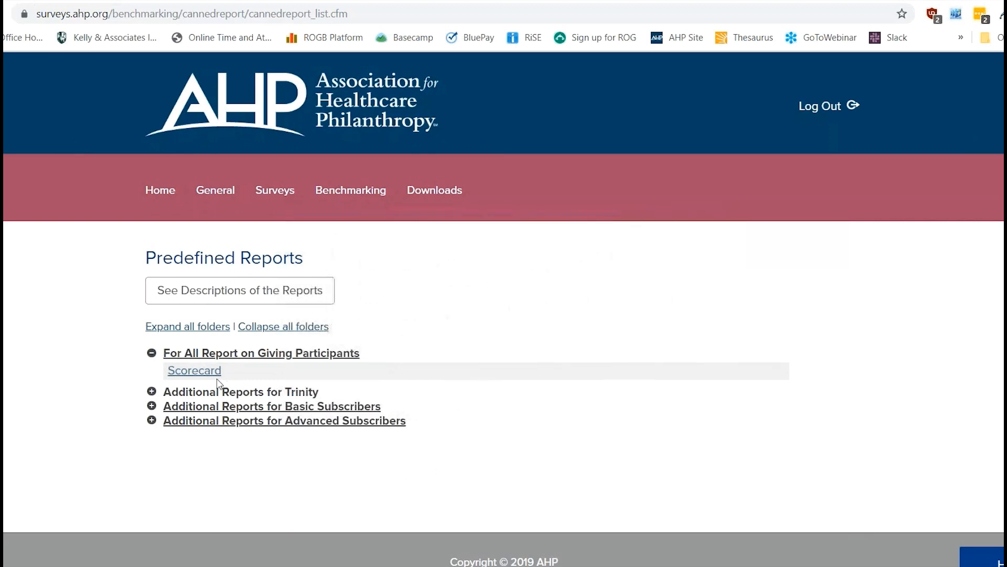
pyautogui.moveTo(469, 434)
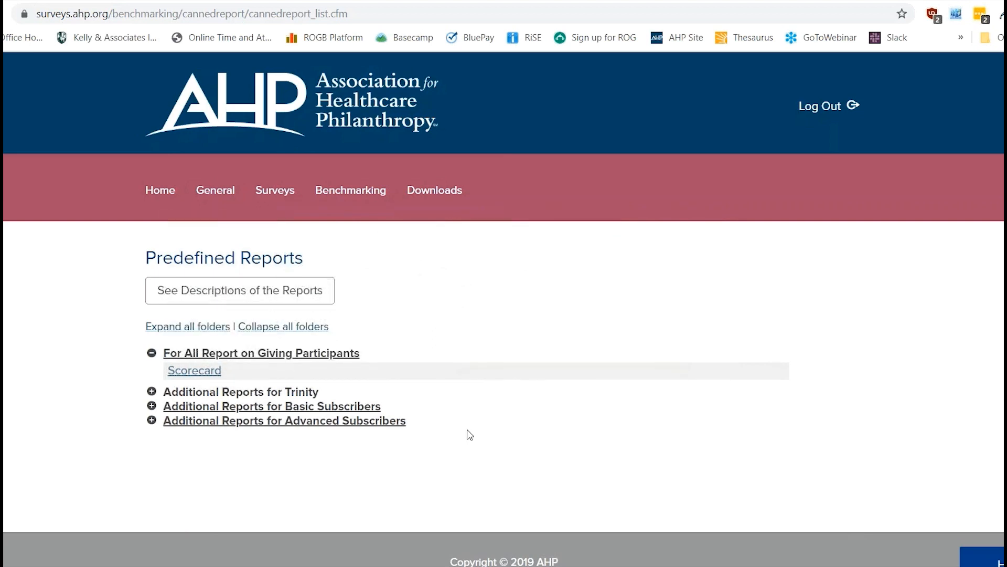
pyautogui.moveTo(194, 370)
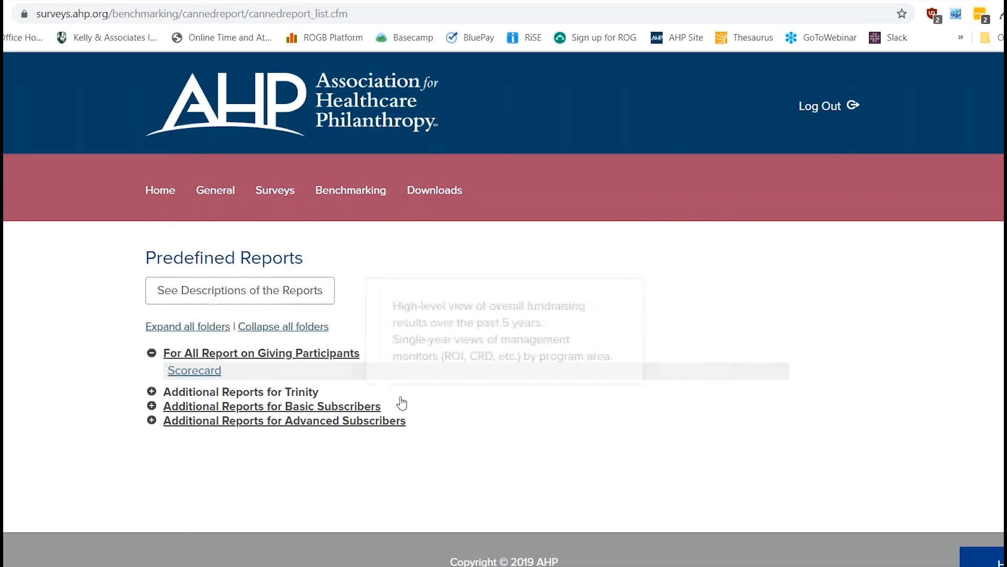
pyautogui.click(150, 406)
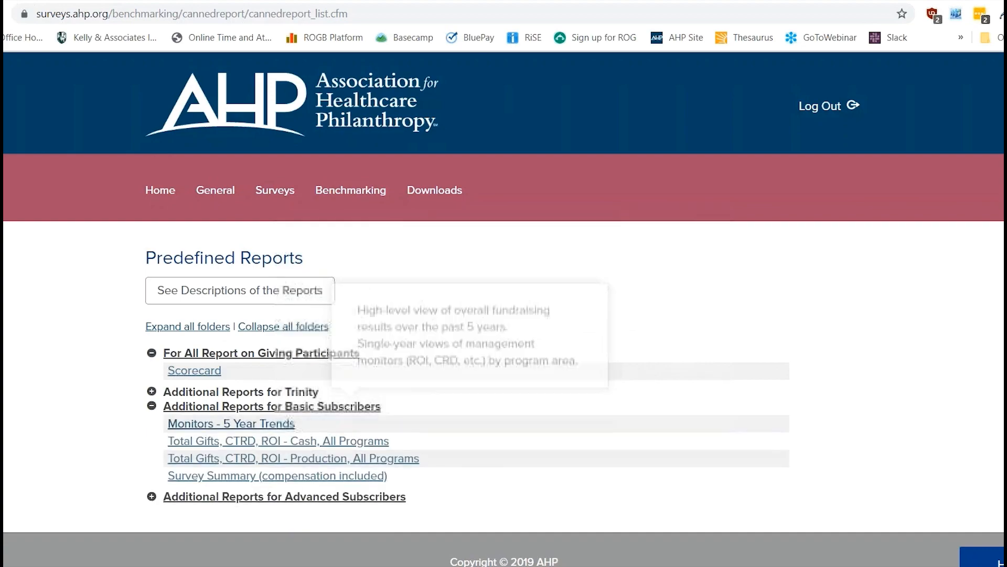
pyautogui.moveTo(280, 501)
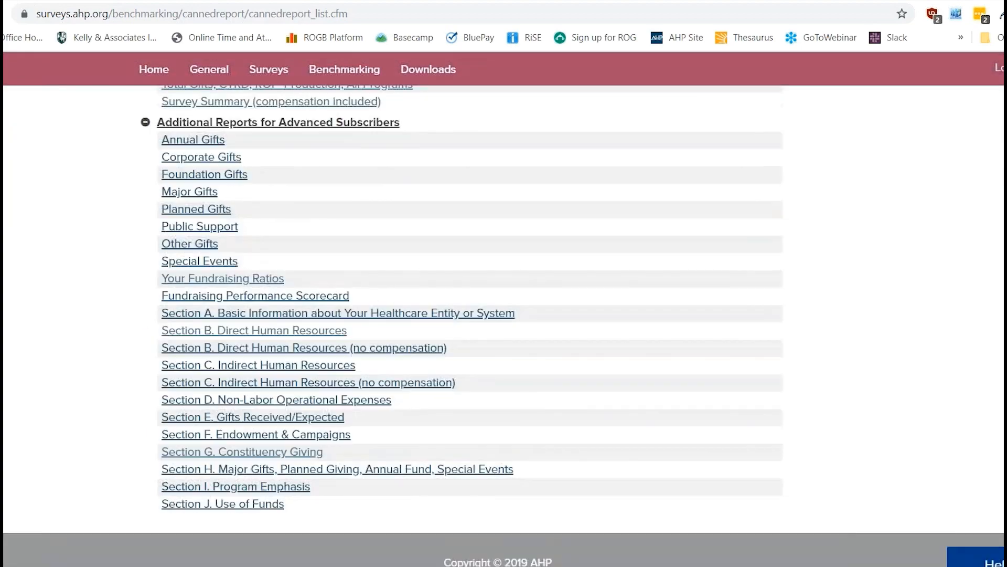
pyautogui.scroll(3)
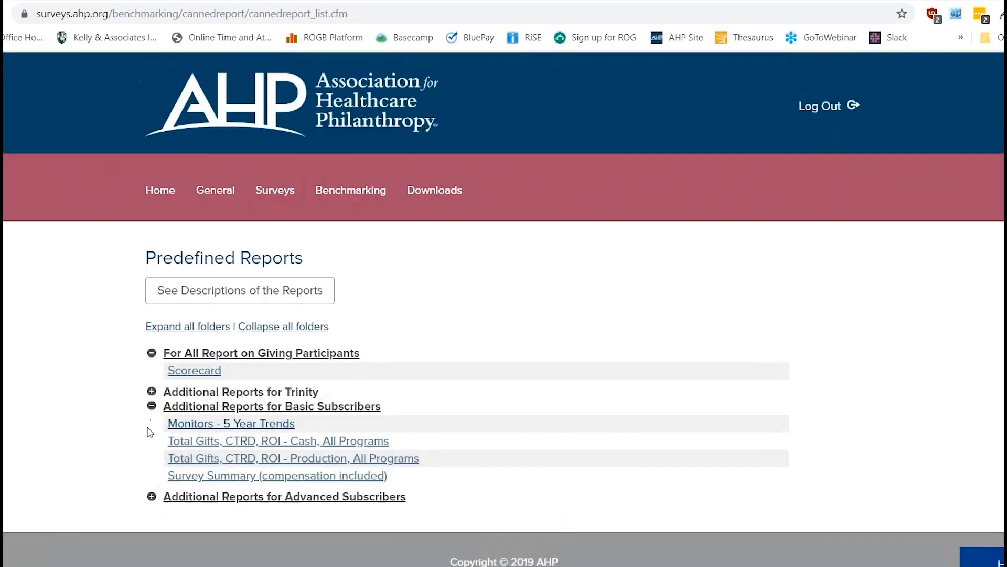
pyautogui.click(150, 406)
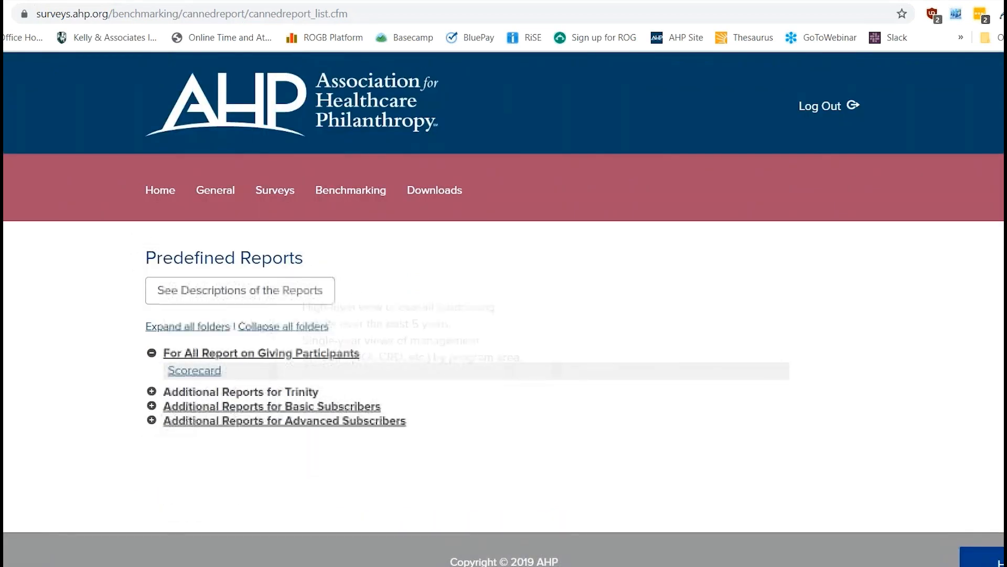
# Open the Scorecard slide show and scroll down to its parameters.
pyautogui.click(194, 370)
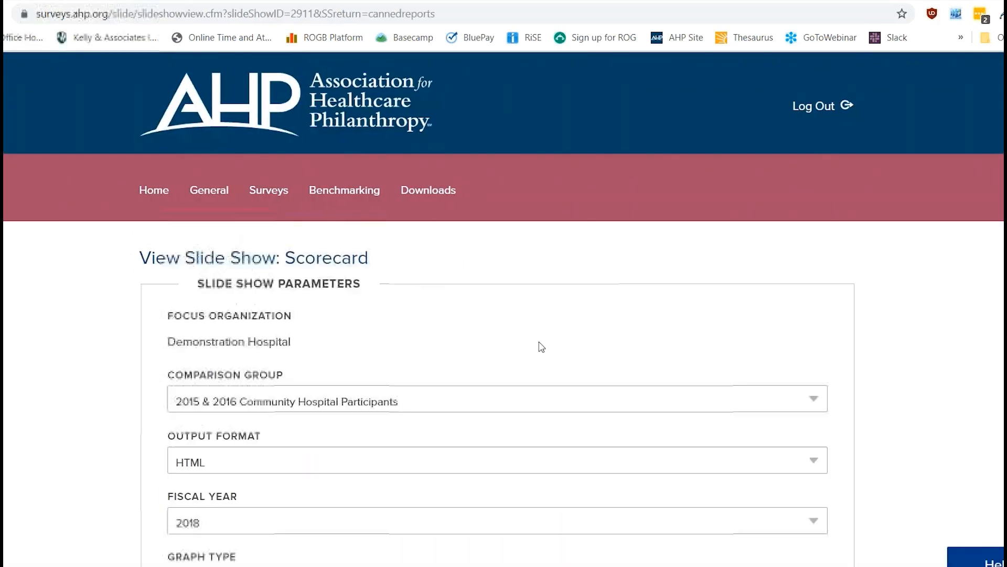
pyautogui.scroll(-3)
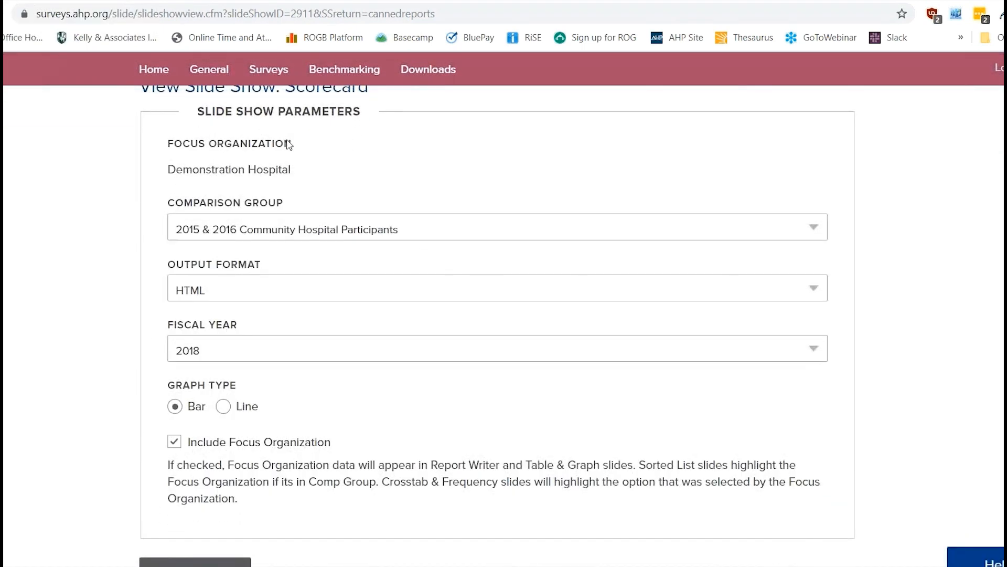
pyautogui.moveTo(302, 170)
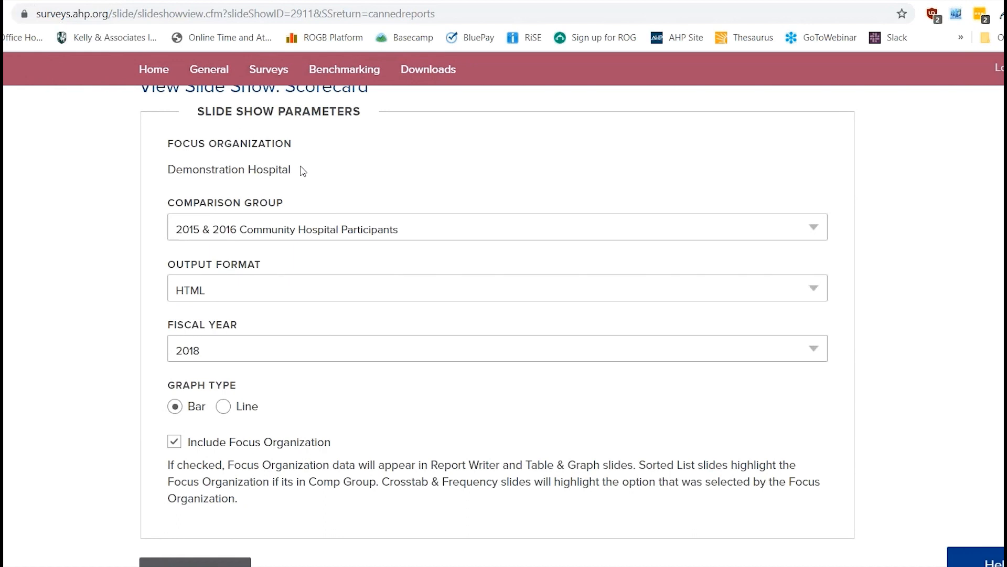
pyautogui.moveTo(287, 184)
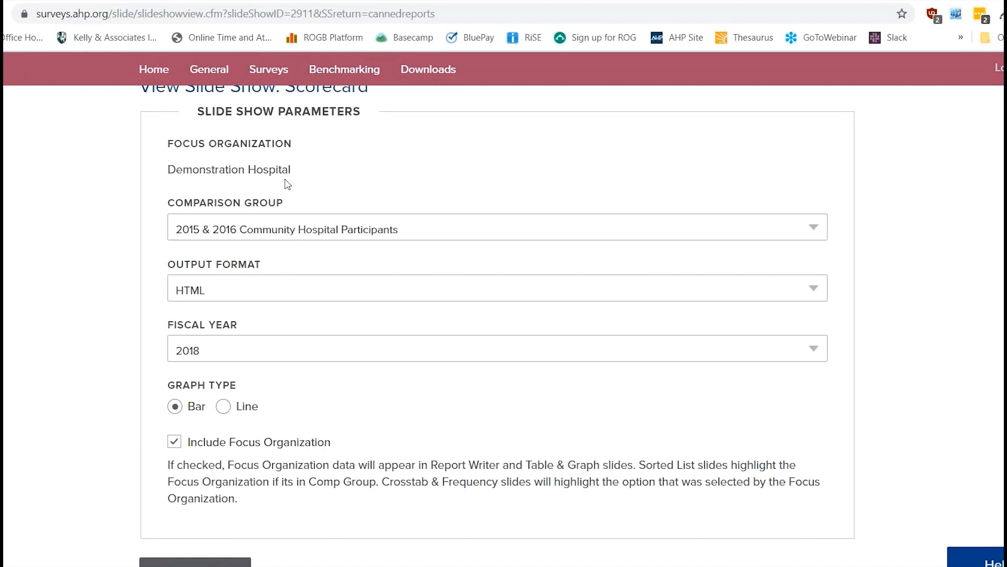
pyautogui.moveTo(309, 177)
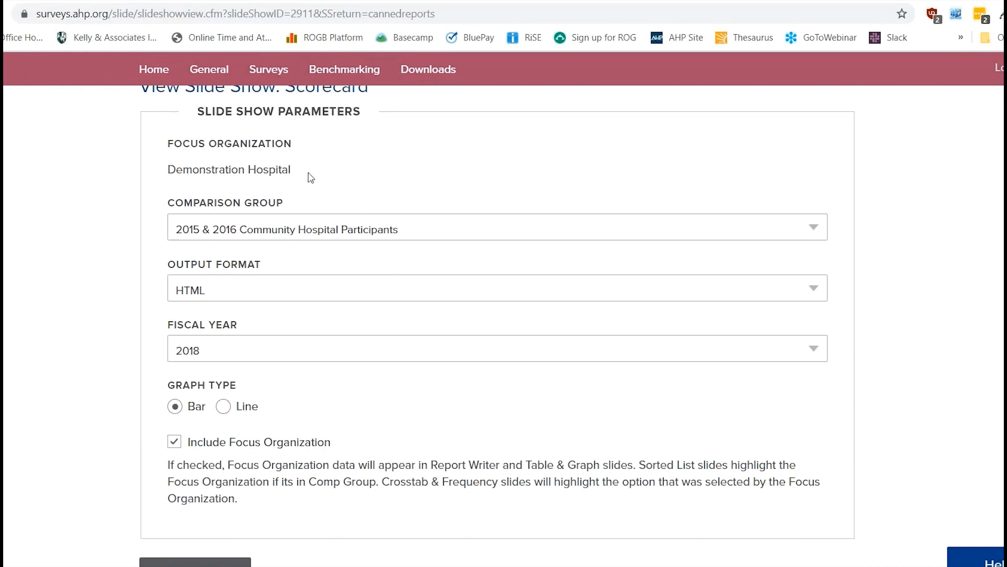
pyautogui.moveTo(434, 206)
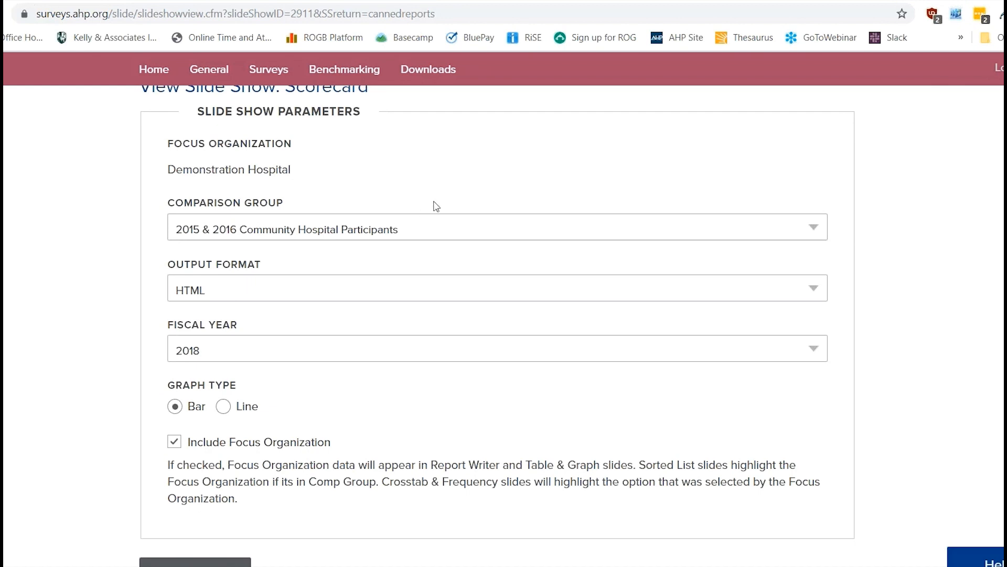
pyautogui.moveTo(413, 236)
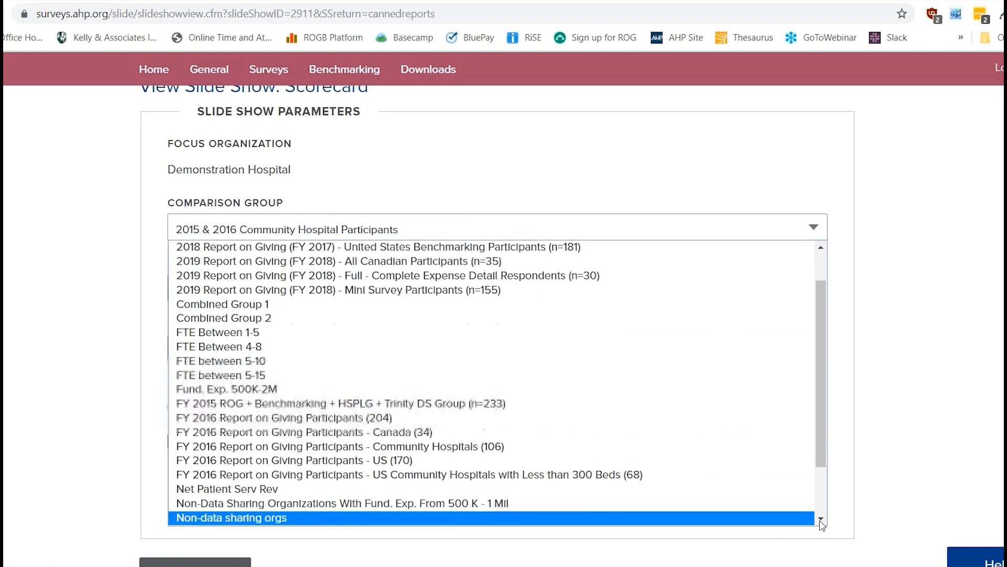
# Choose the FY 2017 All Benchmarking Participants (n=215) comparison group.
pyautogui.scroll(3)
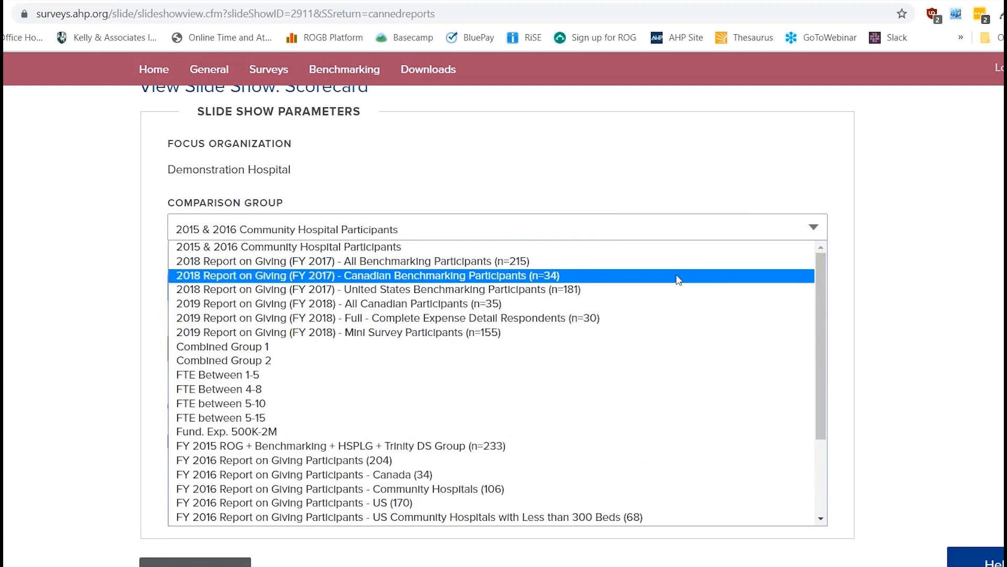
pyautogui.click(353, 260)
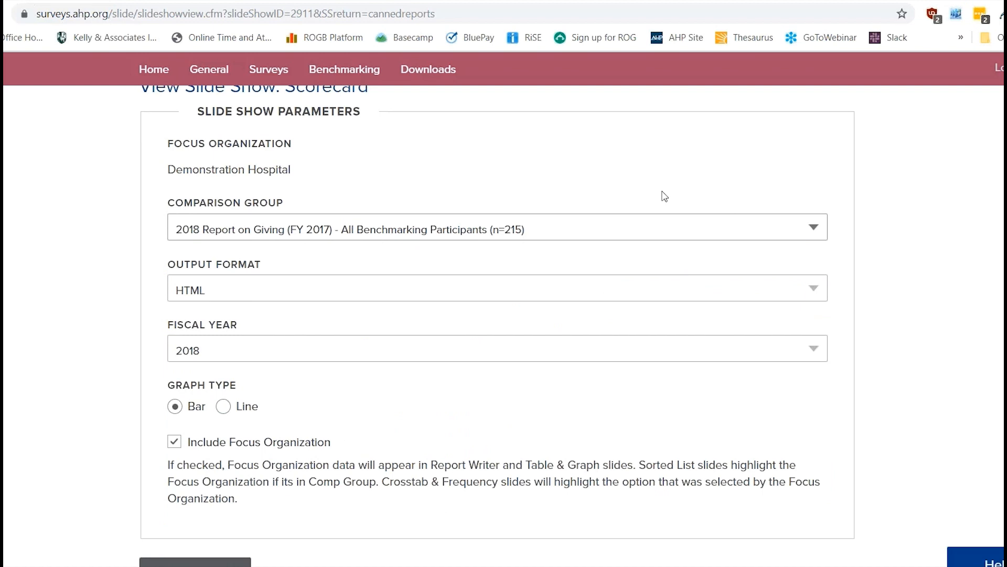
pyautogui.moveTo(373, 254)
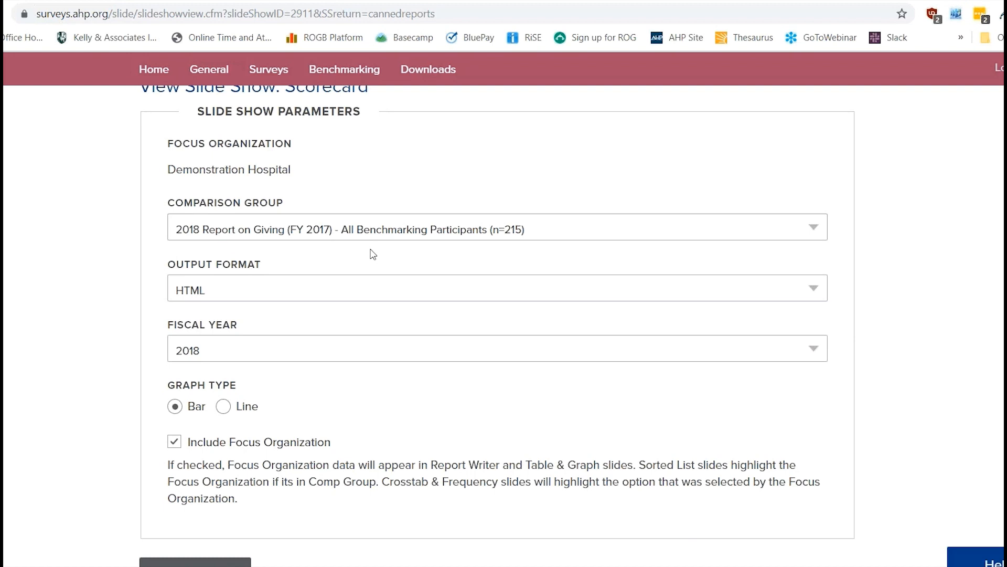
pyautogui.moveTo(279, 287)
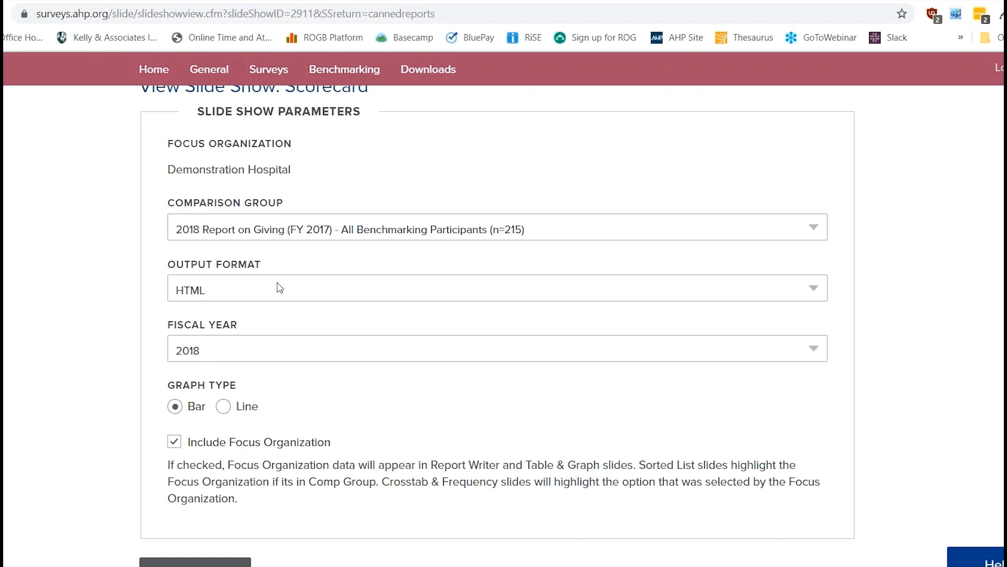
pyautogui.moveTo(281, 274)
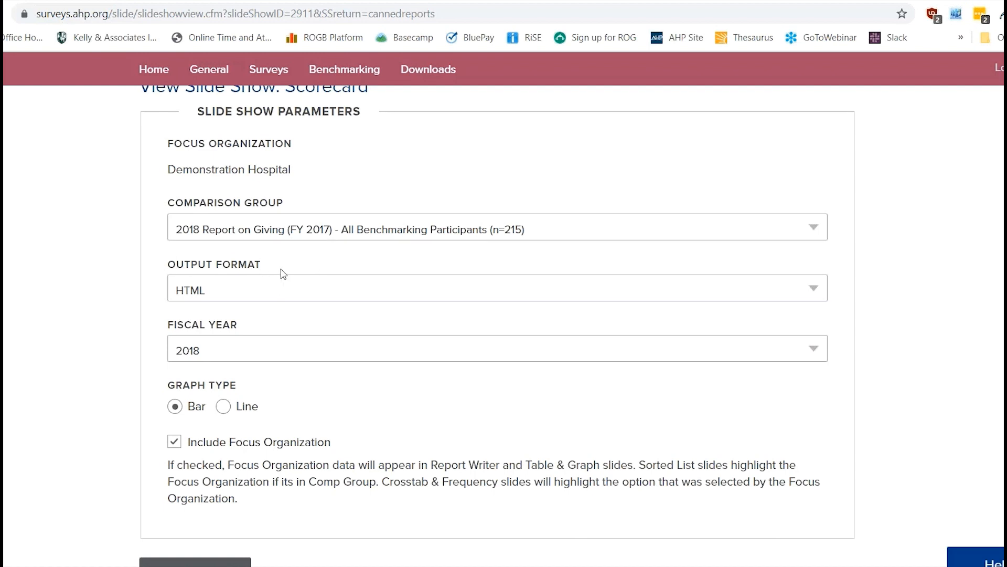
pyautogui.moveTo(220, 530)
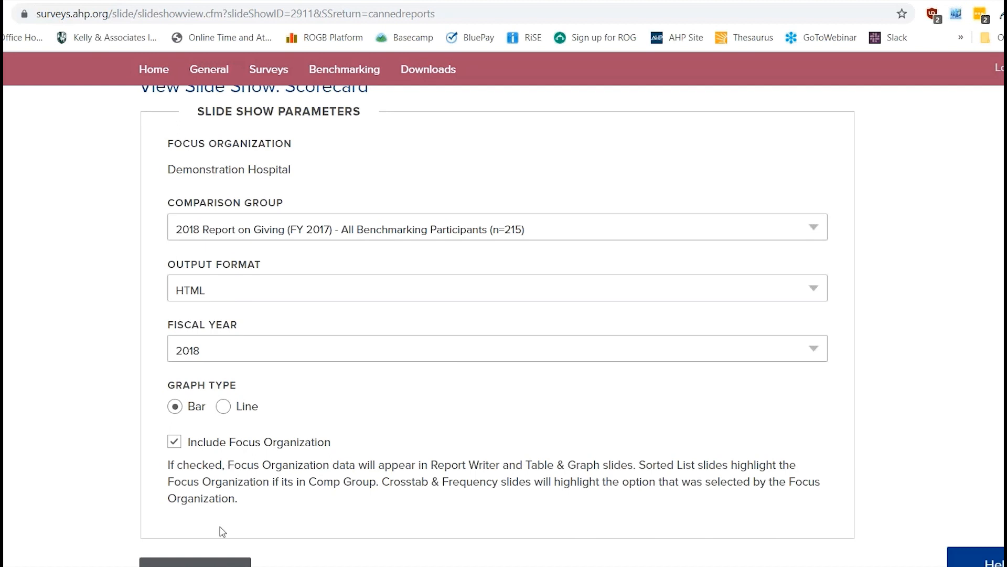
pyautogui.moveTo(542, 496)
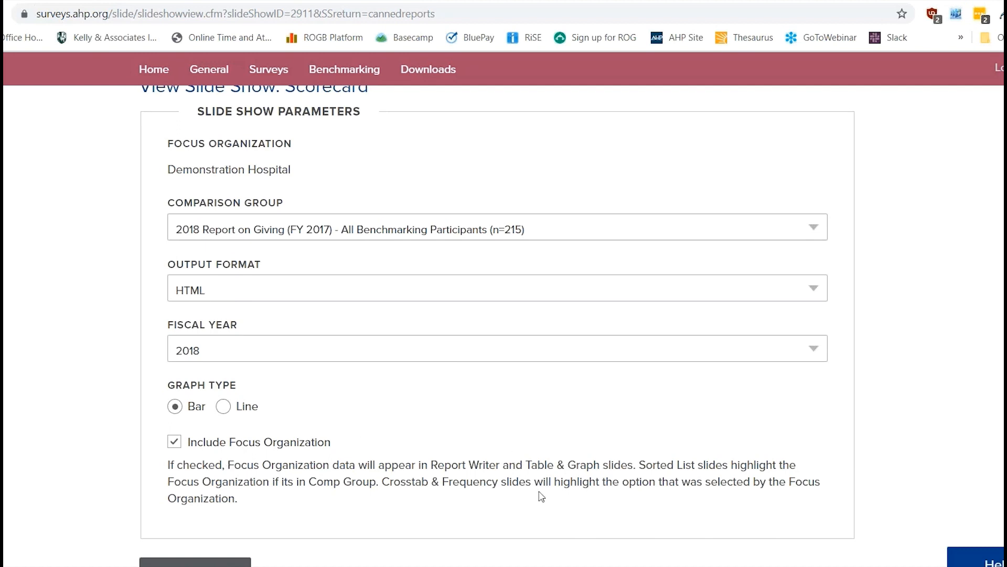
pyautogui.moveTo(294, 282)
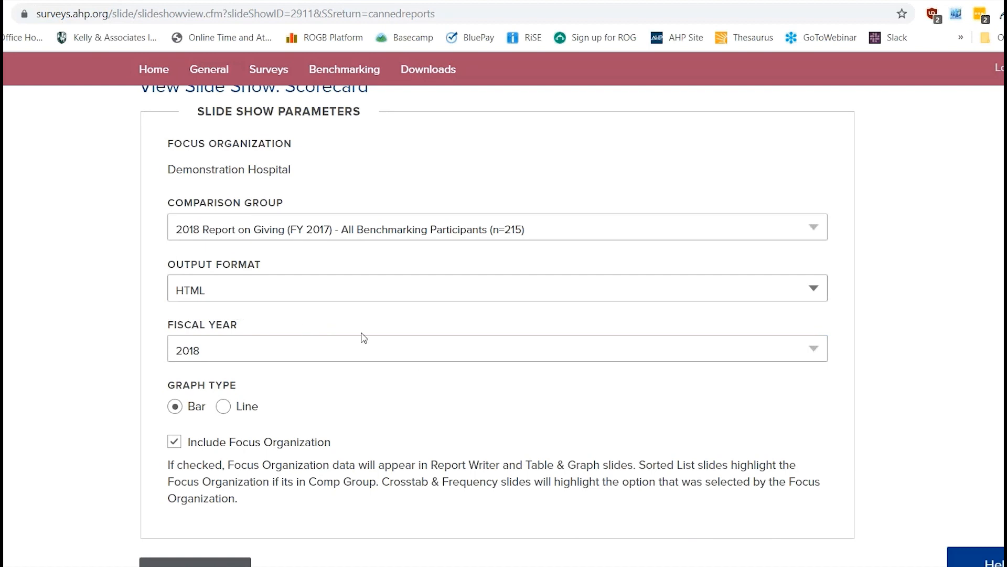
pyautogui.moveTo(295, 329)
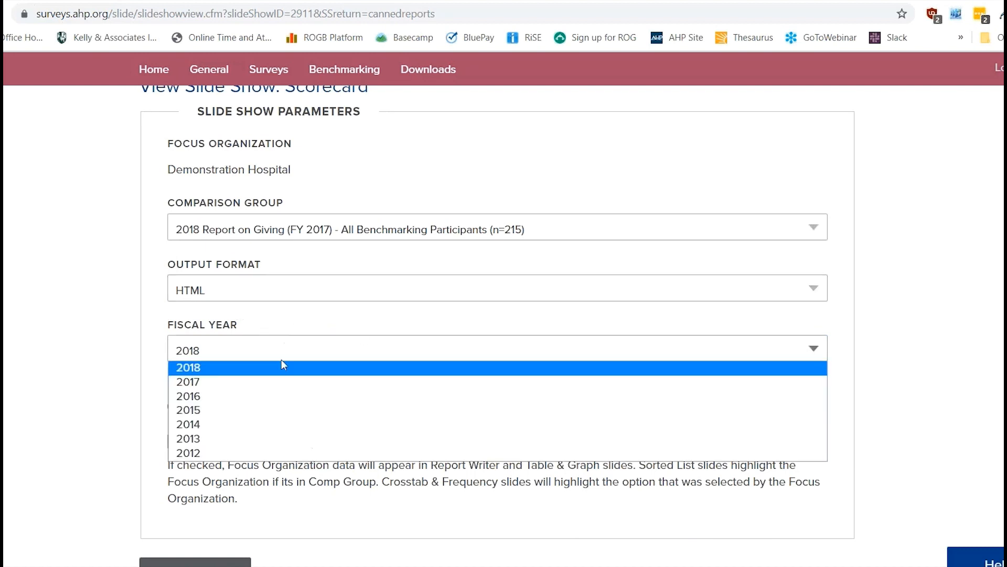
pyautogui.click(188, 381)
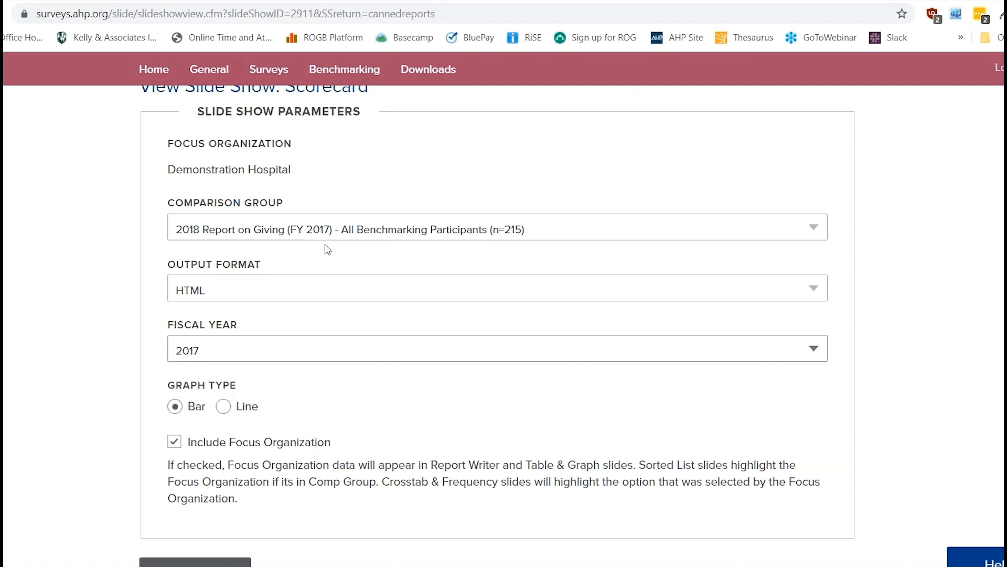
pyautogui.moveTo(250, 362)
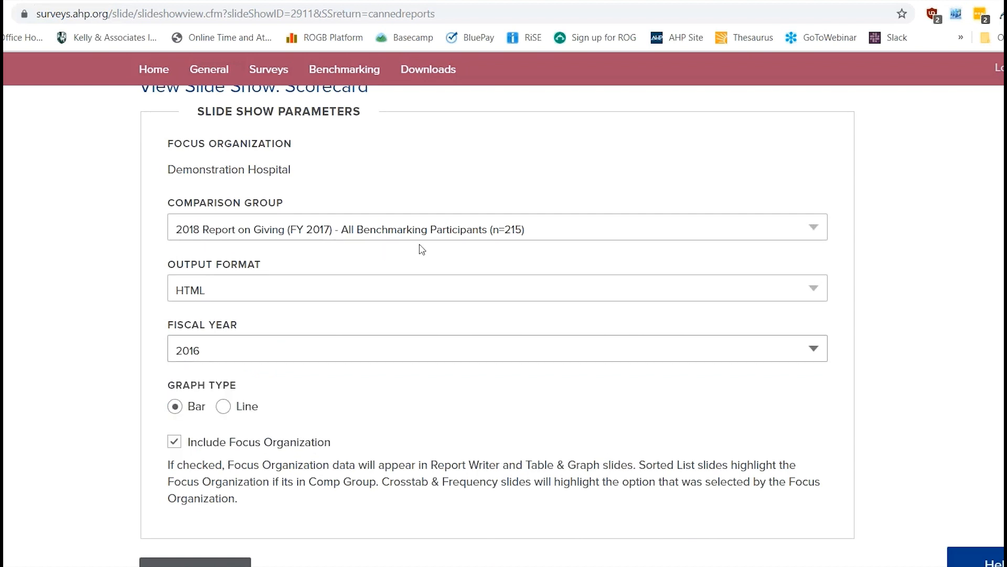
pyautogui.moveTo(275, 262)
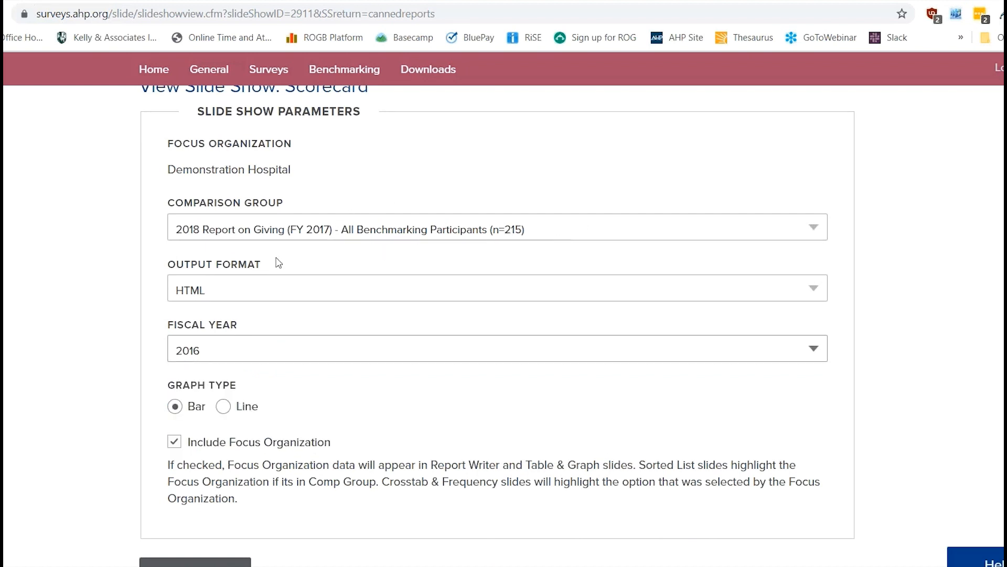
pyautogui.moveTo(215, 355)
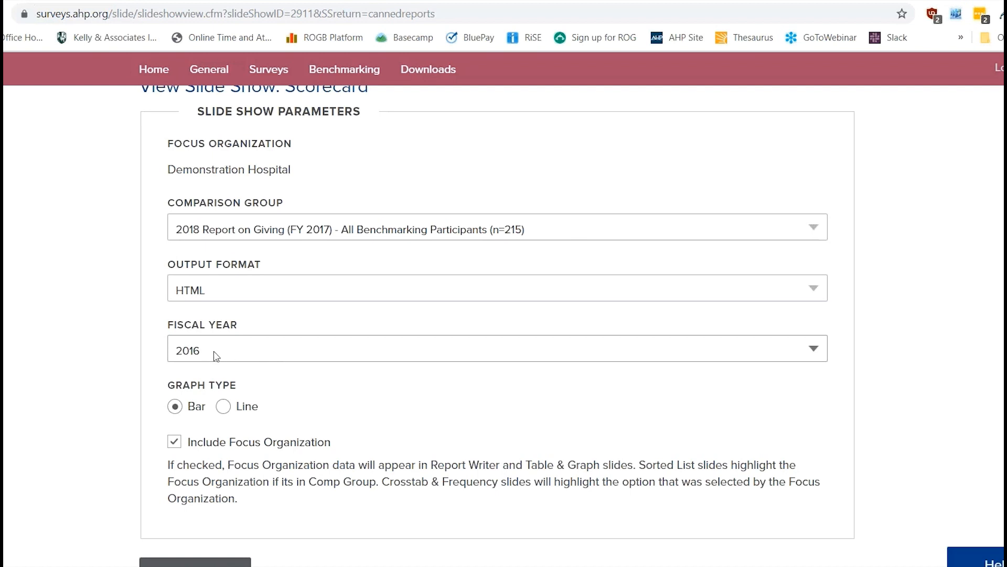
pyautogui.moveTo(378, 227)
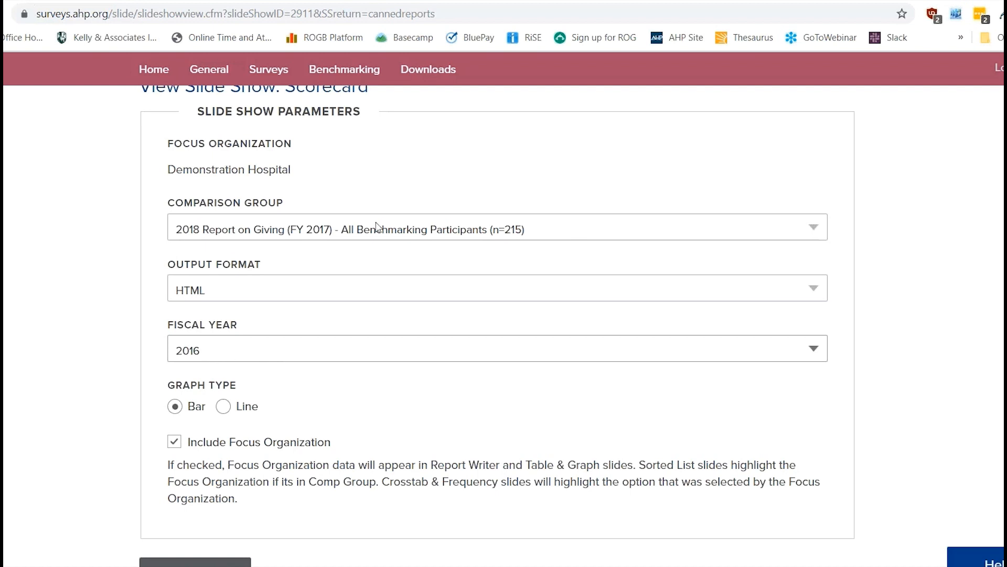
pyautogui.moveTo(183, 351)
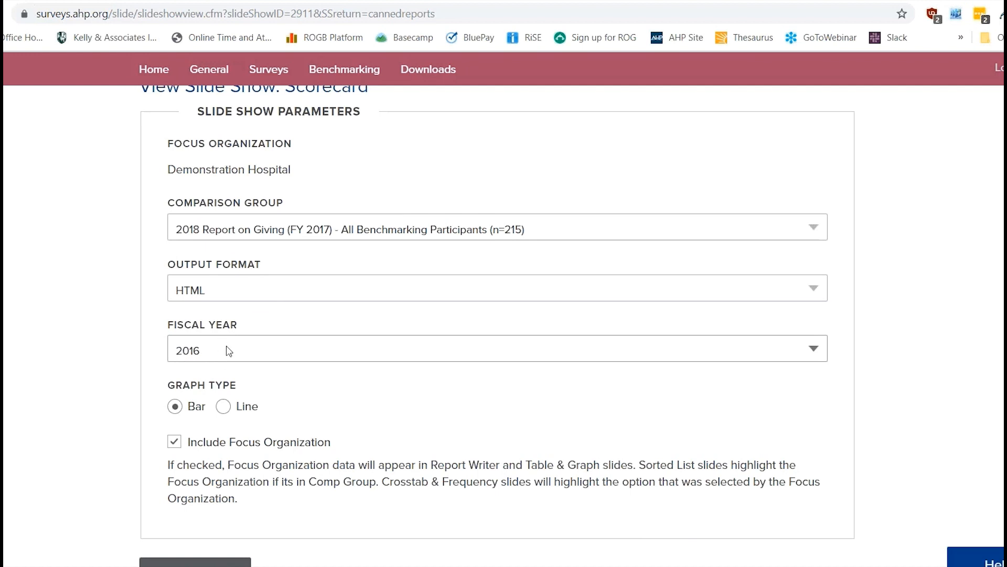
pyautogui.moveTo(232, 355)
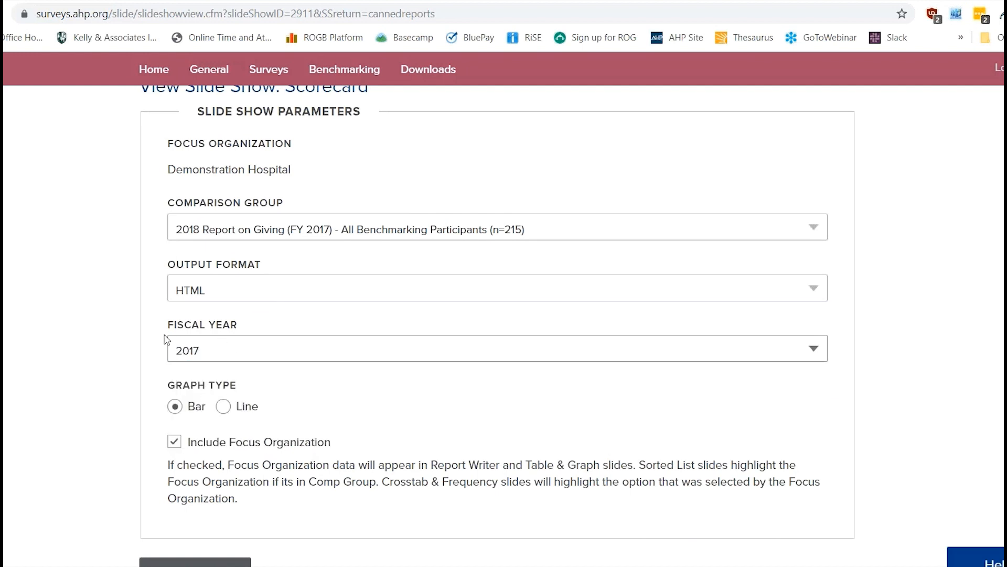
pyautogui.scroll(-3)
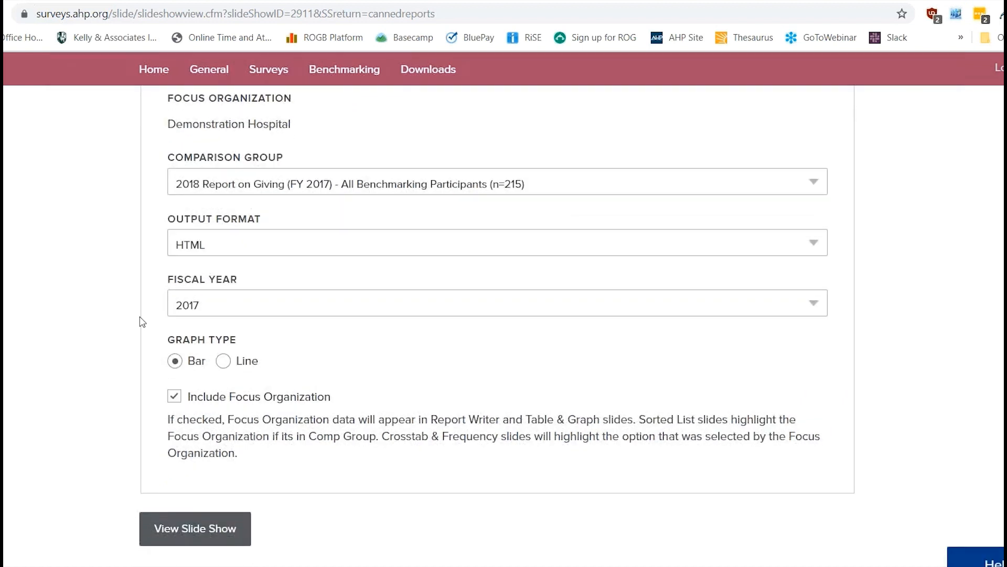
pyautogui.moveTo(258, 347)
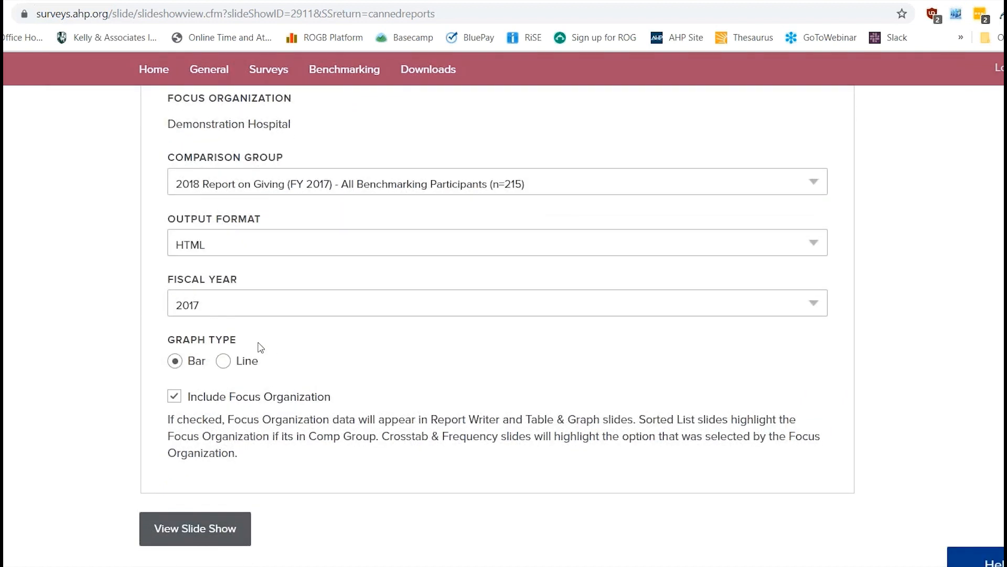
pyautogui.moveTo(278, 366)
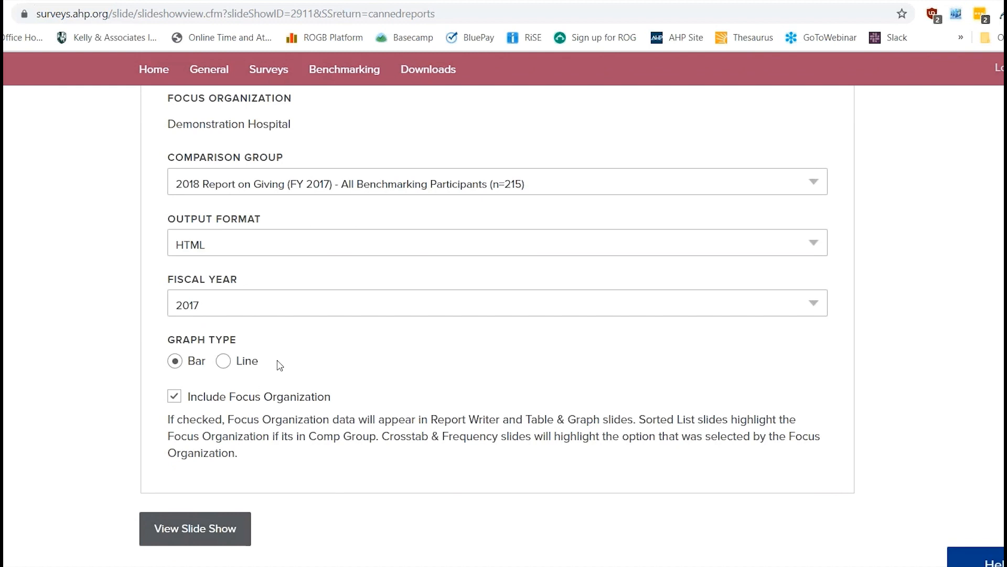
pyautogui.moveTo(280, 350)
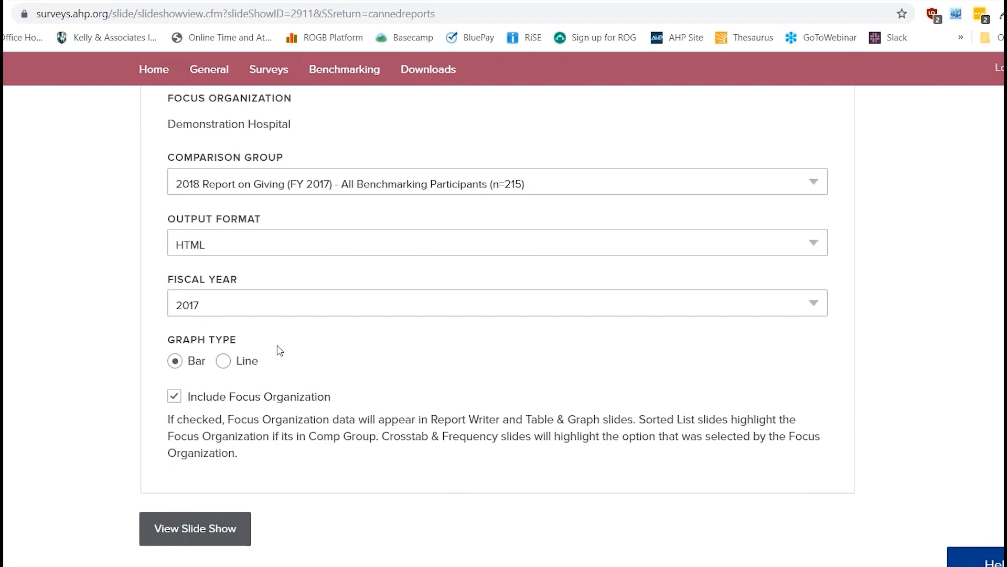
pyautogui.moveTo(259, 415)
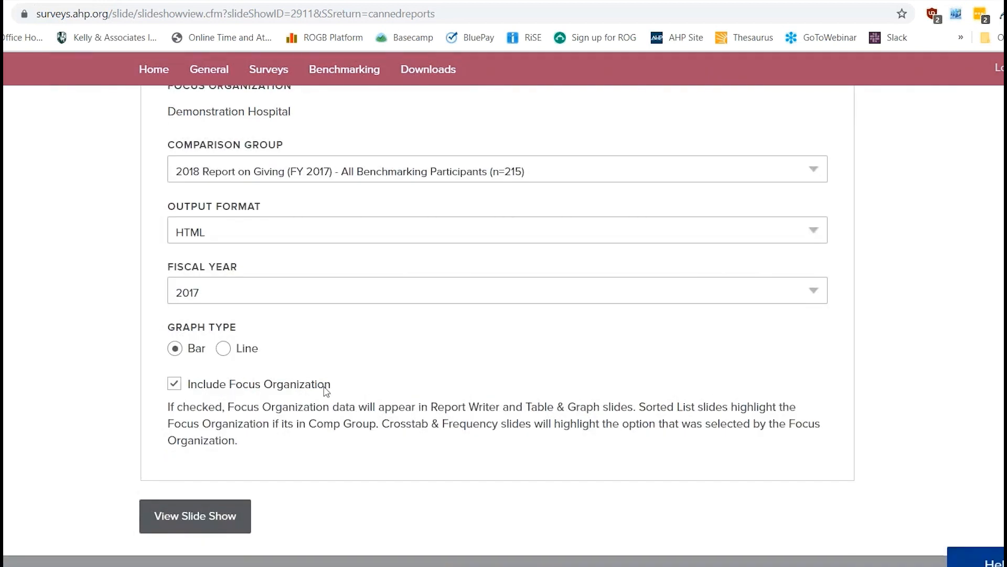
pyautogui.moveTo(341, 390)
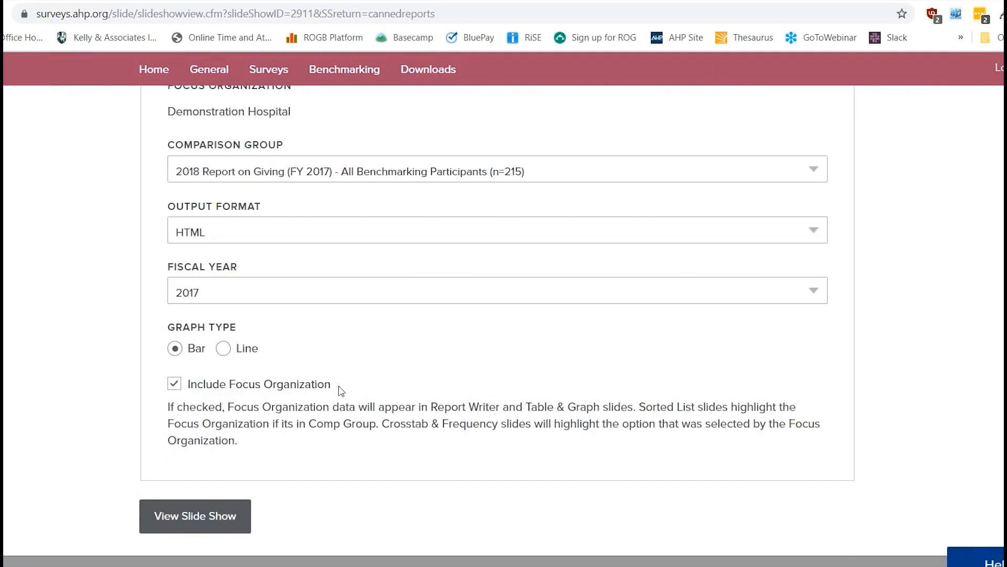
pyautogui.moveTo(189, 387)
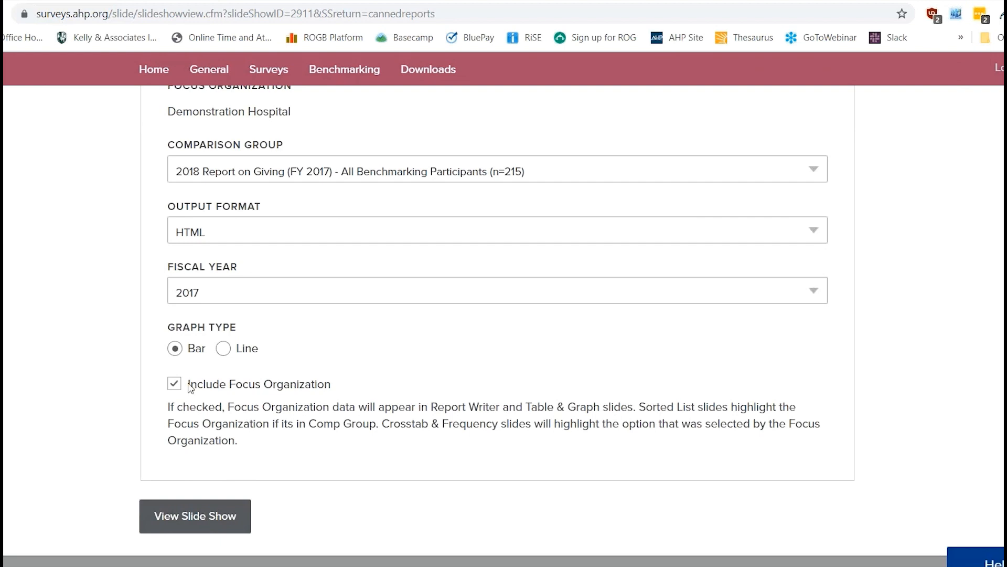
pyautogui.click(174, 384)
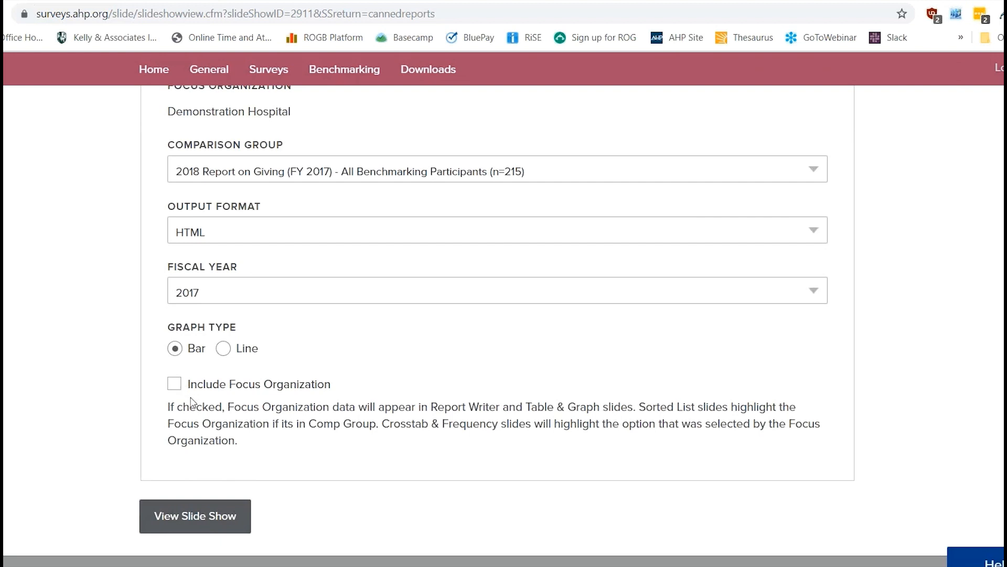
pyautogui.click(174, 384)
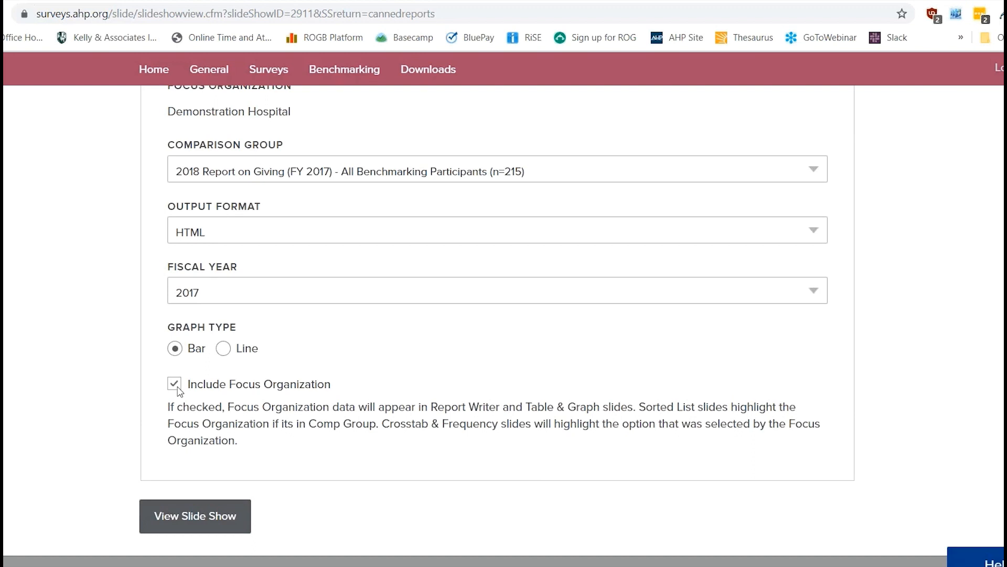
pyautogui.scroll(-3)
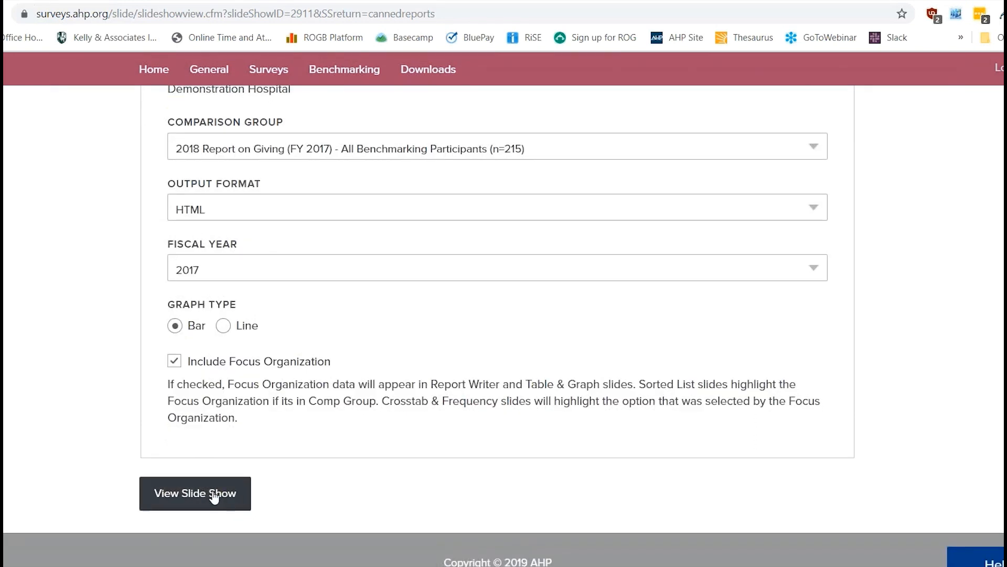
# Start the slide show, read the Intro slide, and advance past Interpreting ROI and CRD to the Scorecard Table.
pyautogui.click(195, 493)
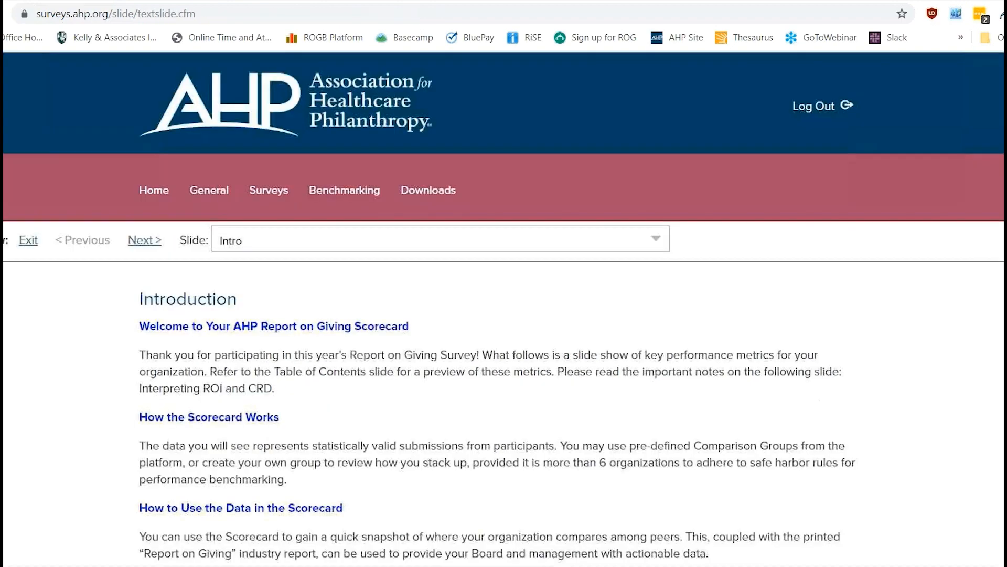
pyautogui.scroll(-3)
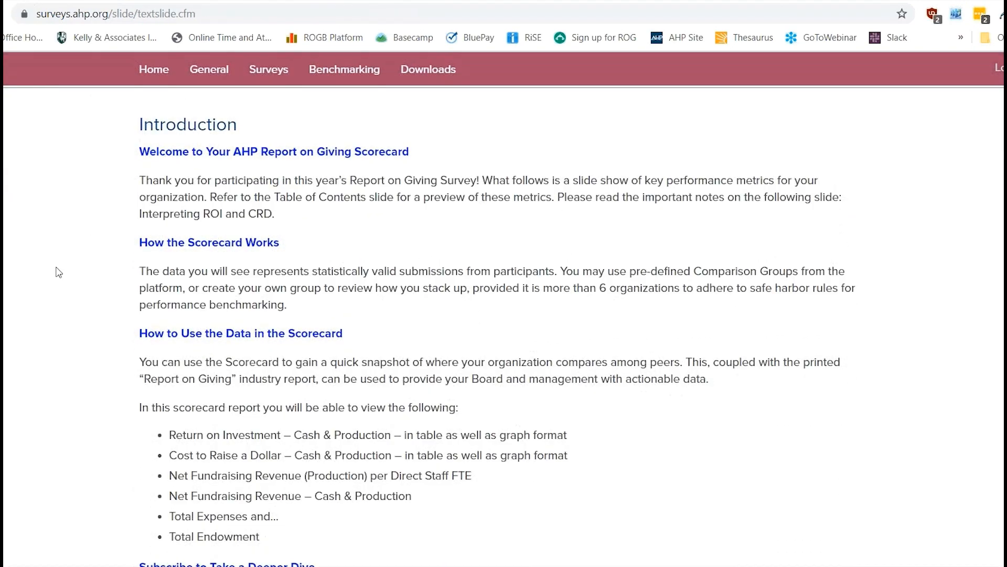
pyautogui.scroll(-3)
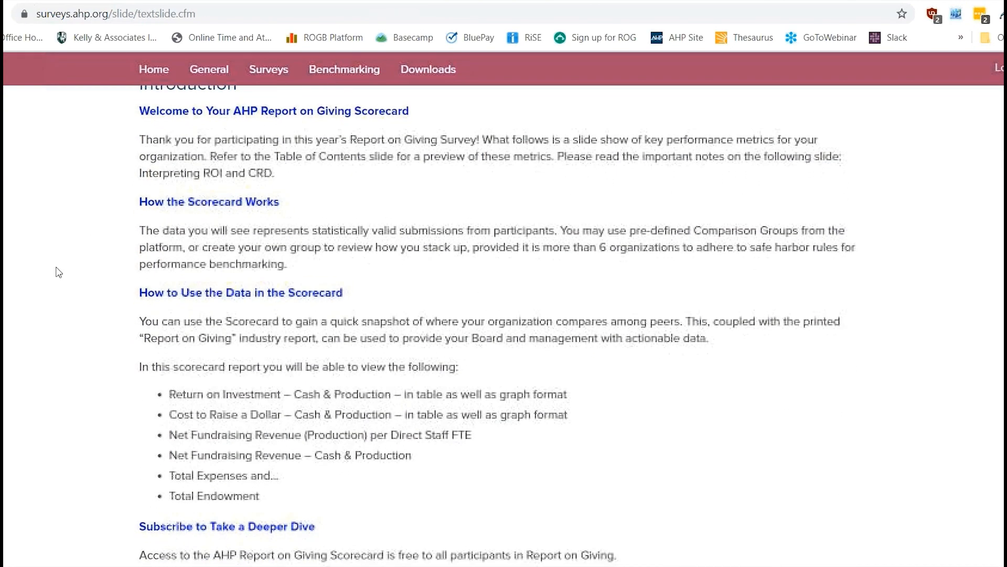
pyautogui.scroll(-3)
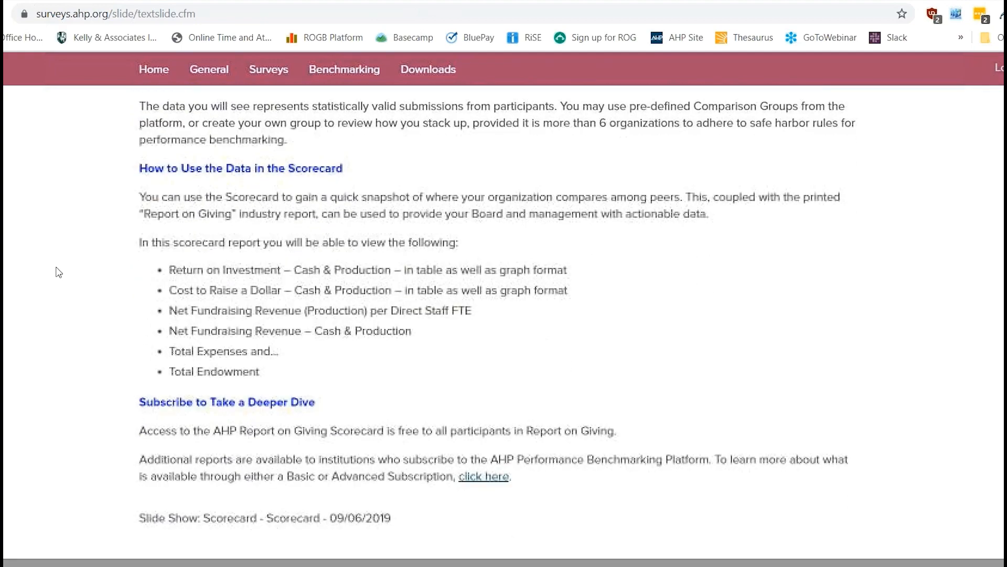
pyautogui.moveTo(541, 339)
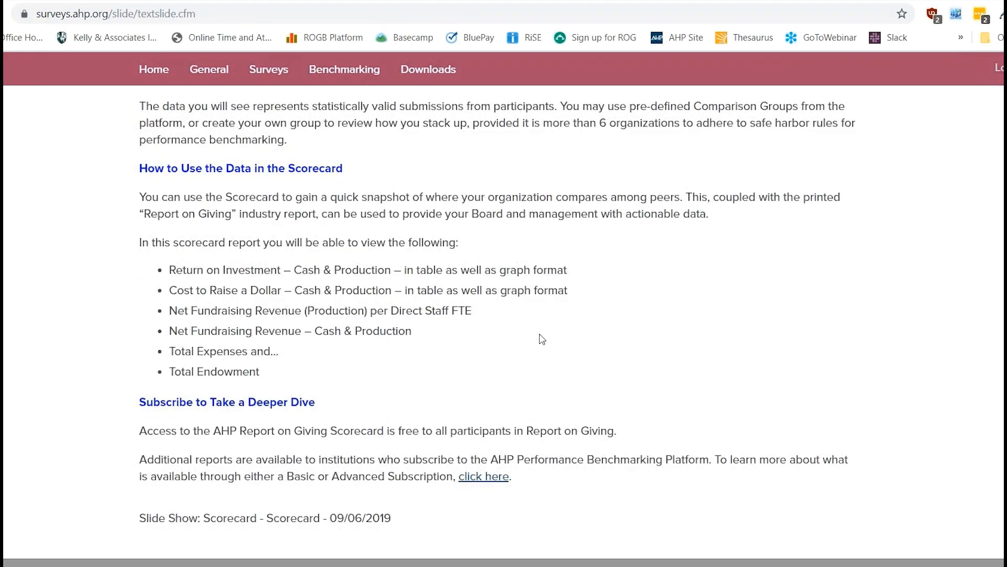
pyautogui.moveTo(408, 403)
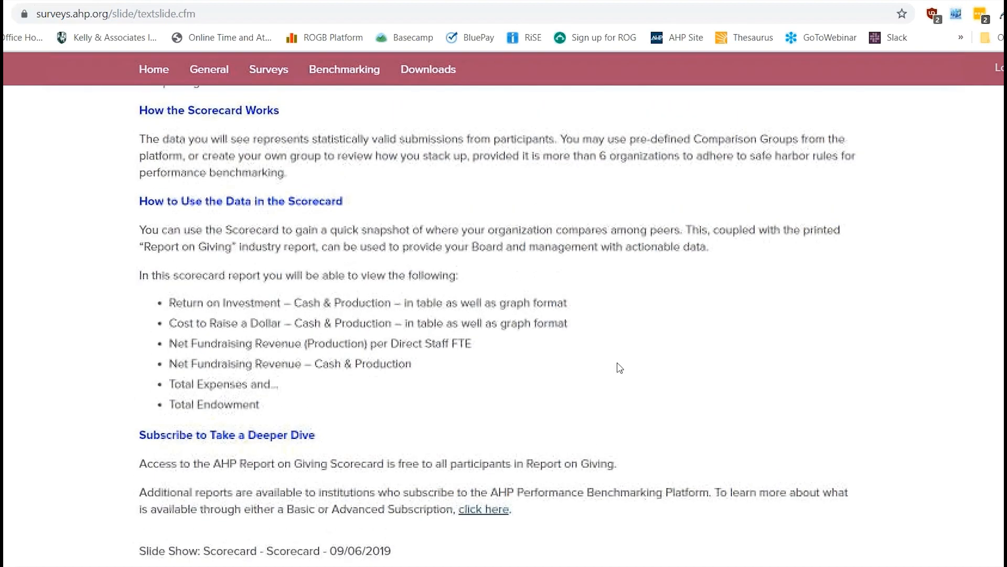
pyautogui.scroll(3)
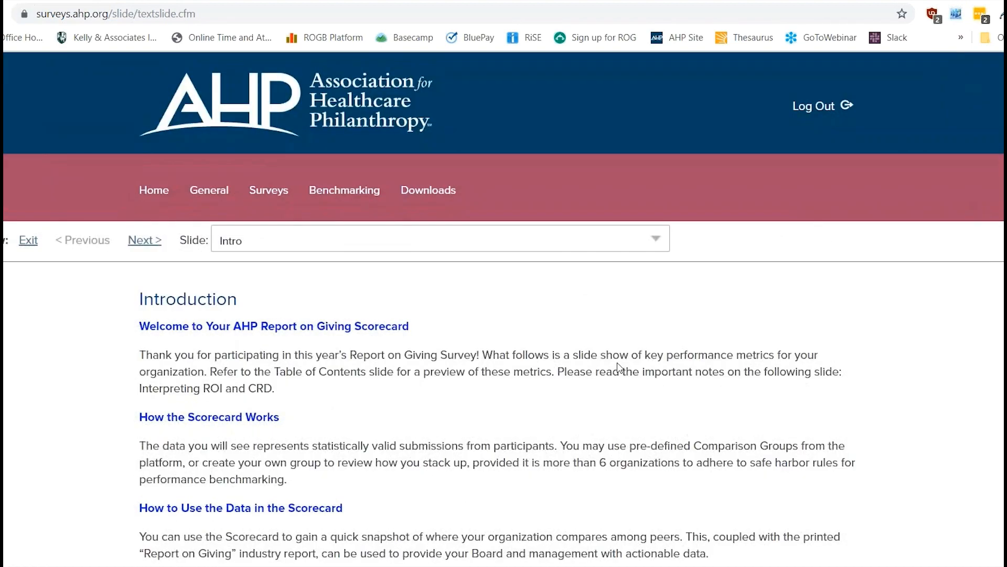
pyautogui.click(144, 240)
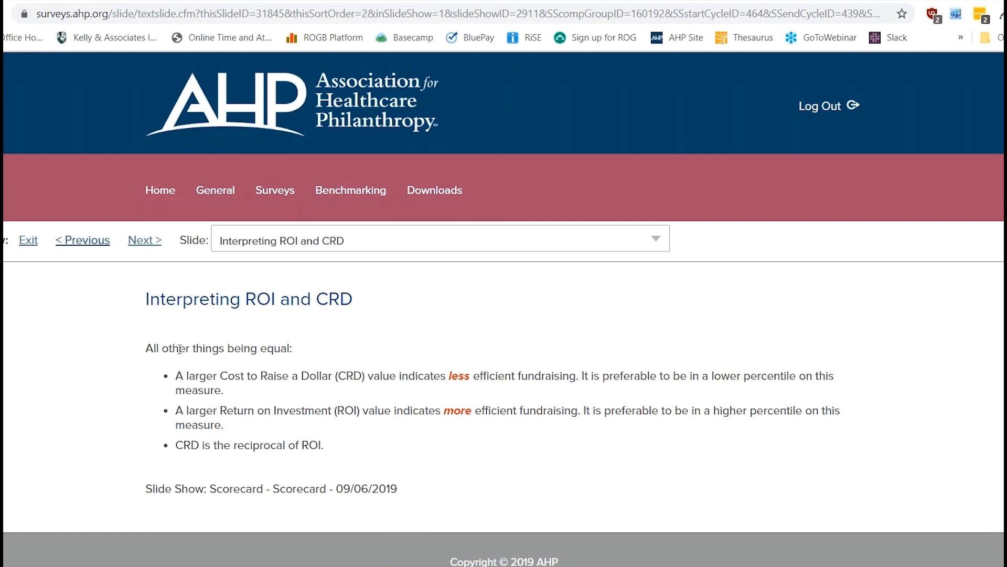
pyautogui.click(144, 240)
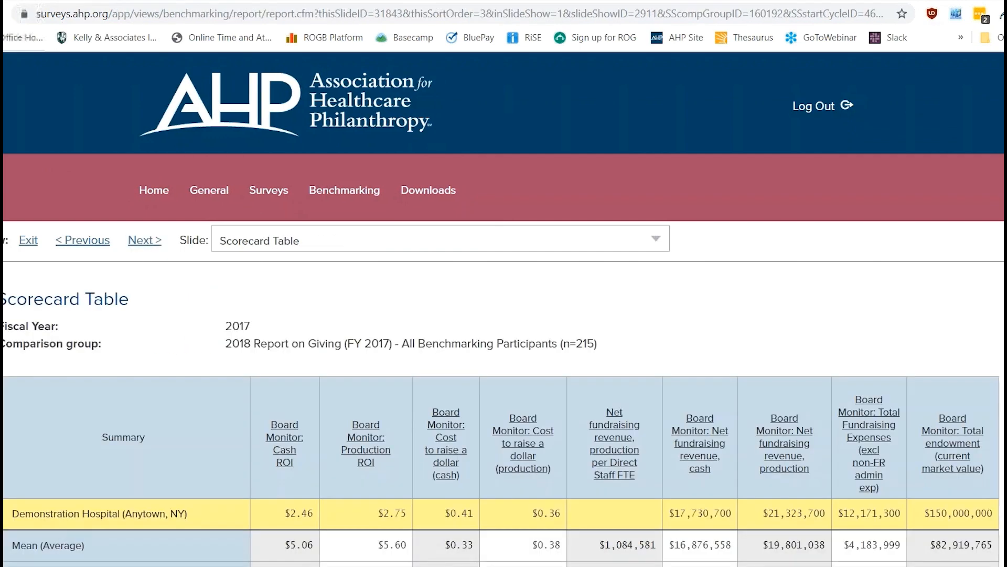
pyautogui.scroll(-3)
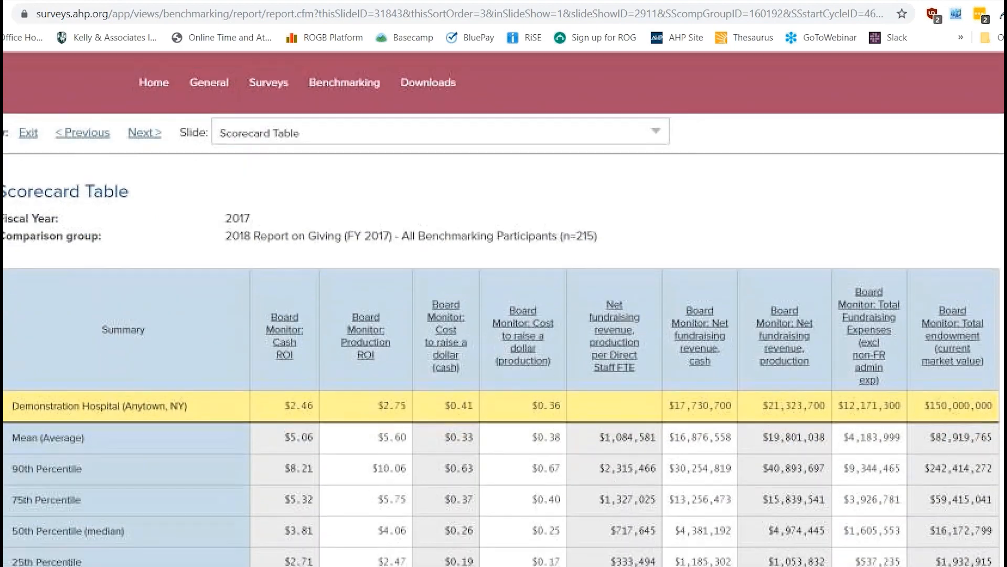
pyautogui.scroll(-3)
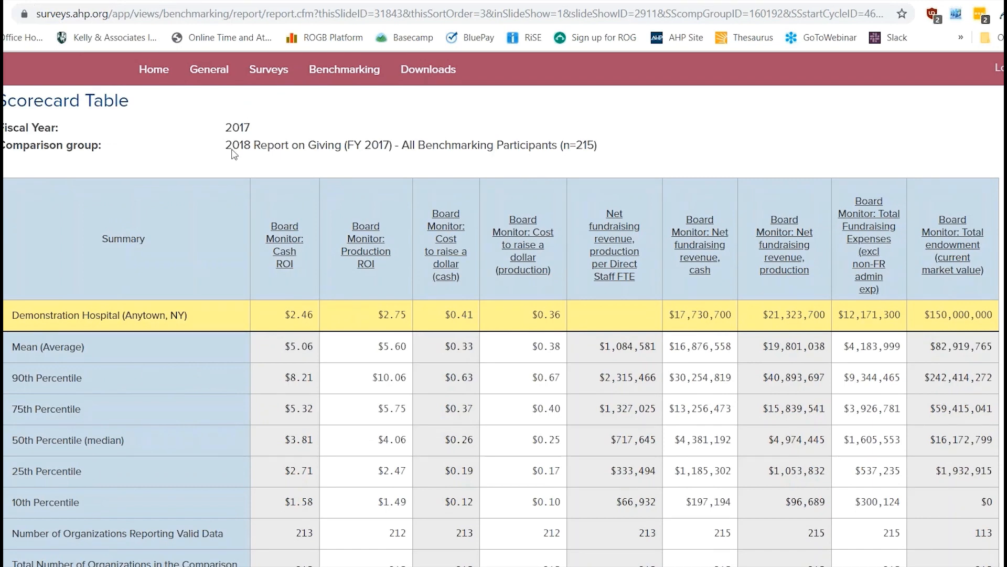
pyautogui.moveTo(271, 162)
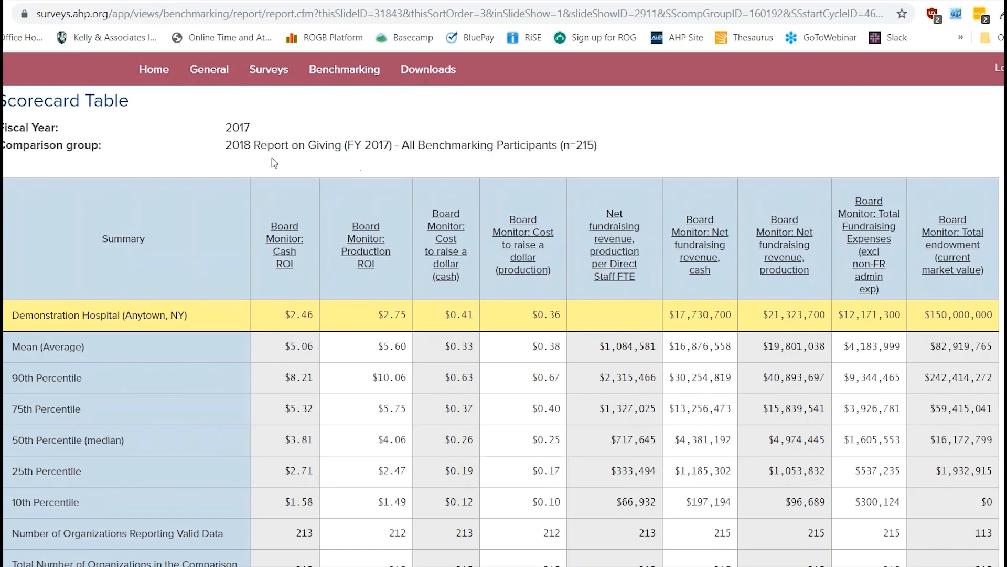
pyautogui.scroll(-3)
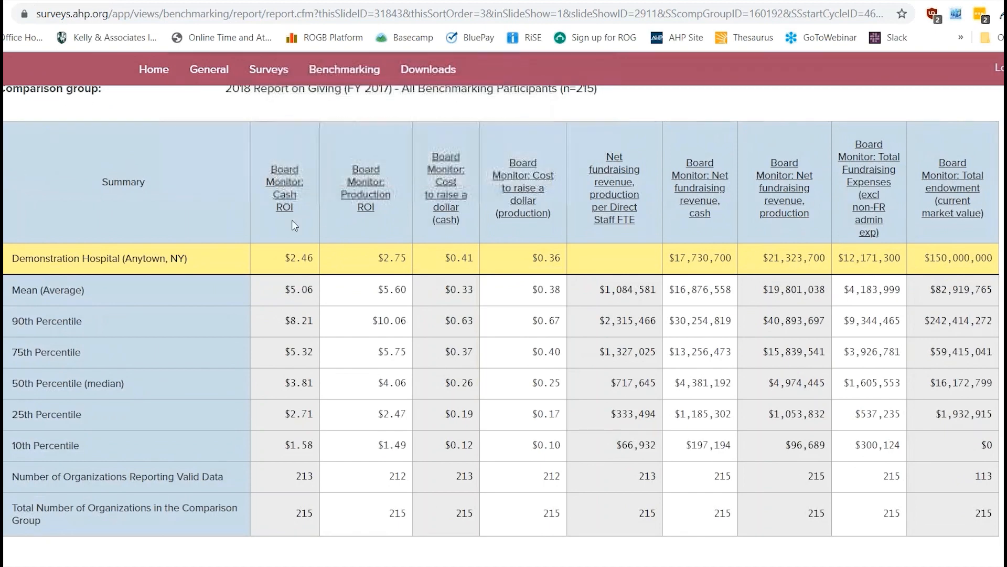
pyautogui.moveTo(935, 219)
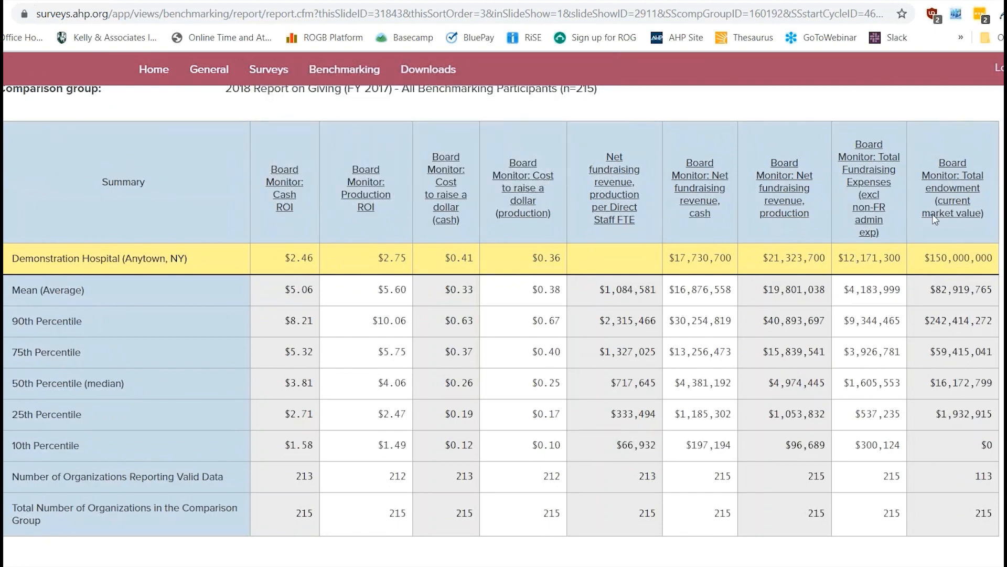
pyautogui.moveTo(892, 239)
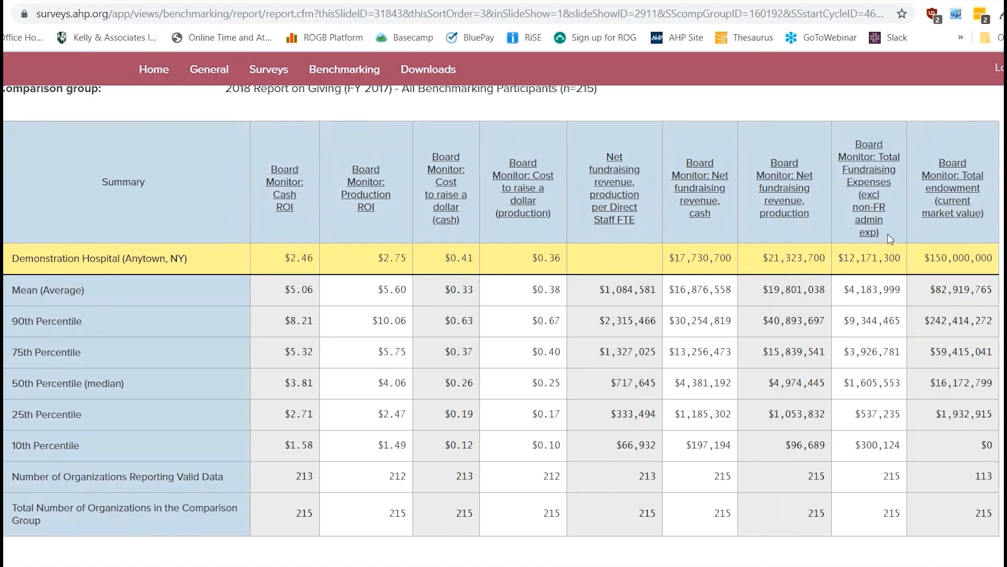
pyautogui.moveTo(341, 158)
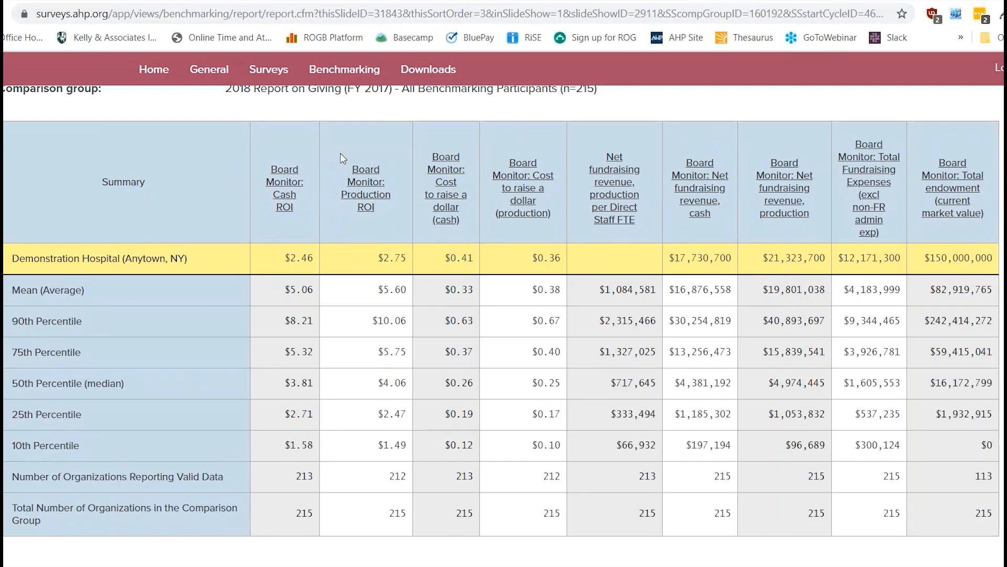
pyautogui.moveTo(568, 141)
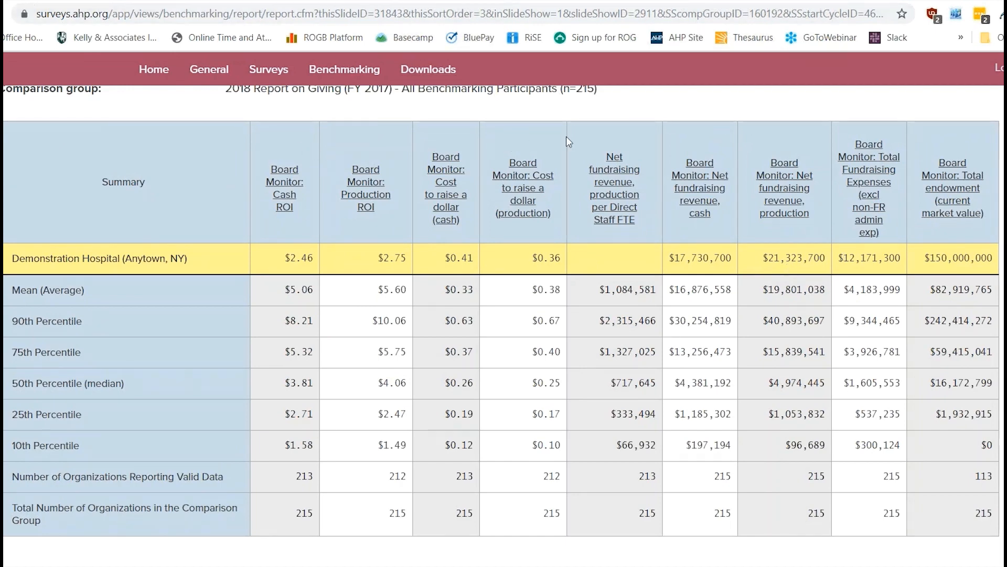
pyautogui.moveTo(796, 135)
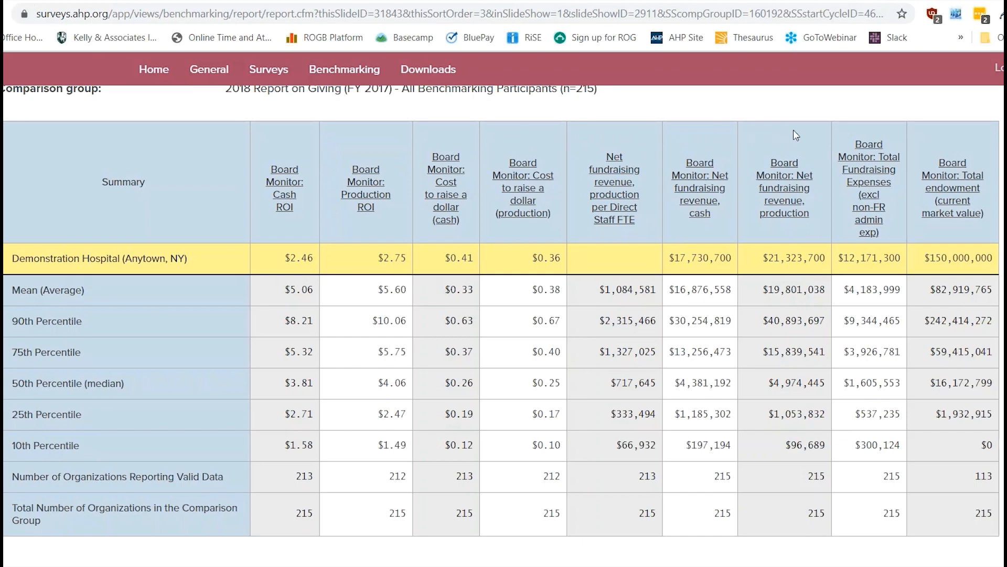
pyautogui.moveTo(885, 133)
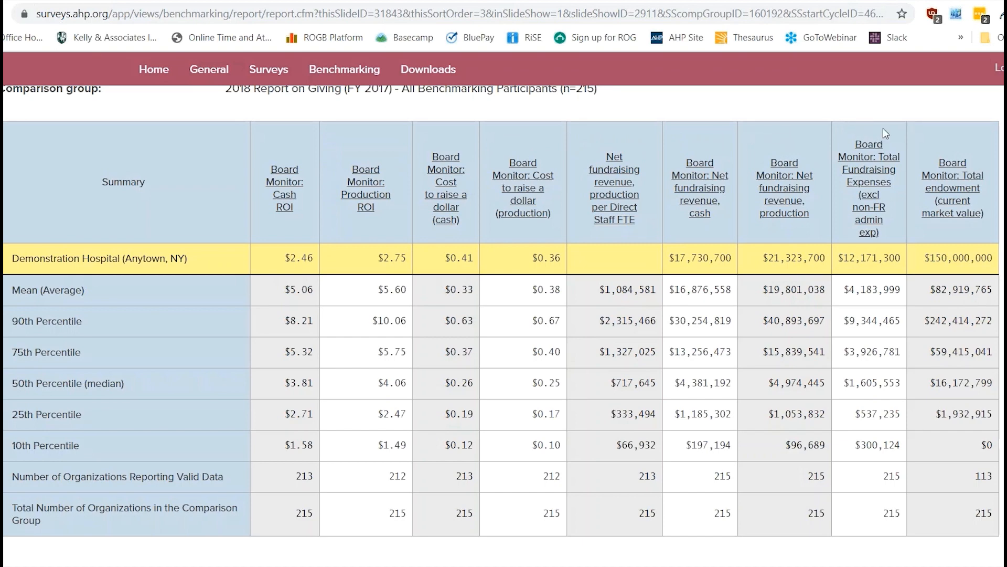
pyautogui.moveTo(878, 274)
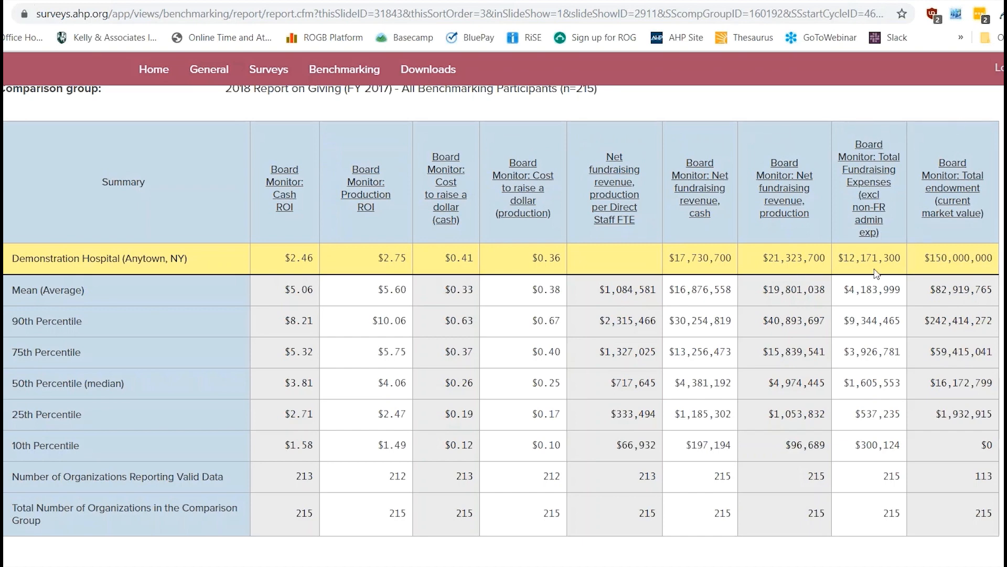
pyautogui.moveTo(380, 270)
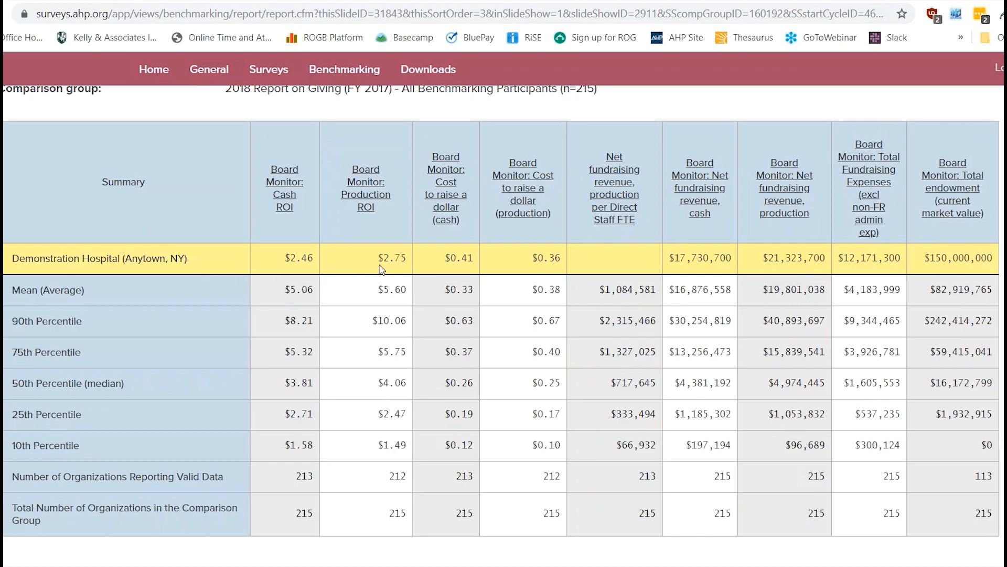
pyautogui.moveTo(781, 254)
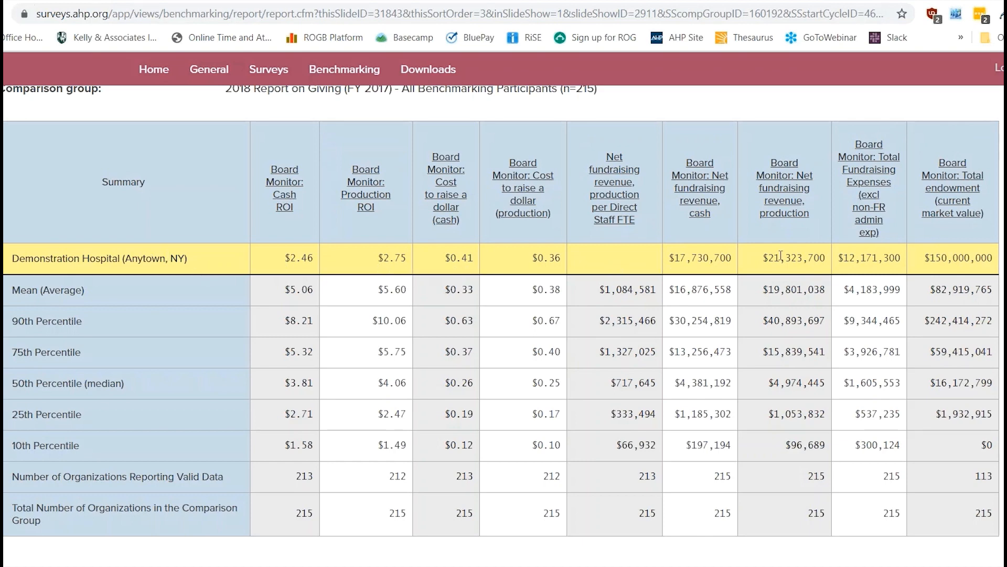
pyautogui.moveTo(615, 273)
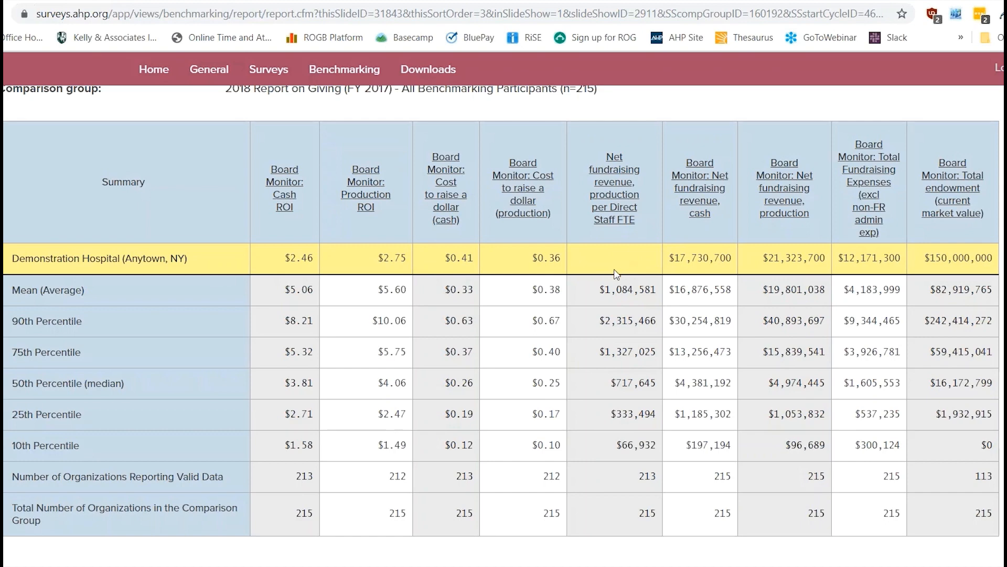
pyautogui.moveTo(372, 256)
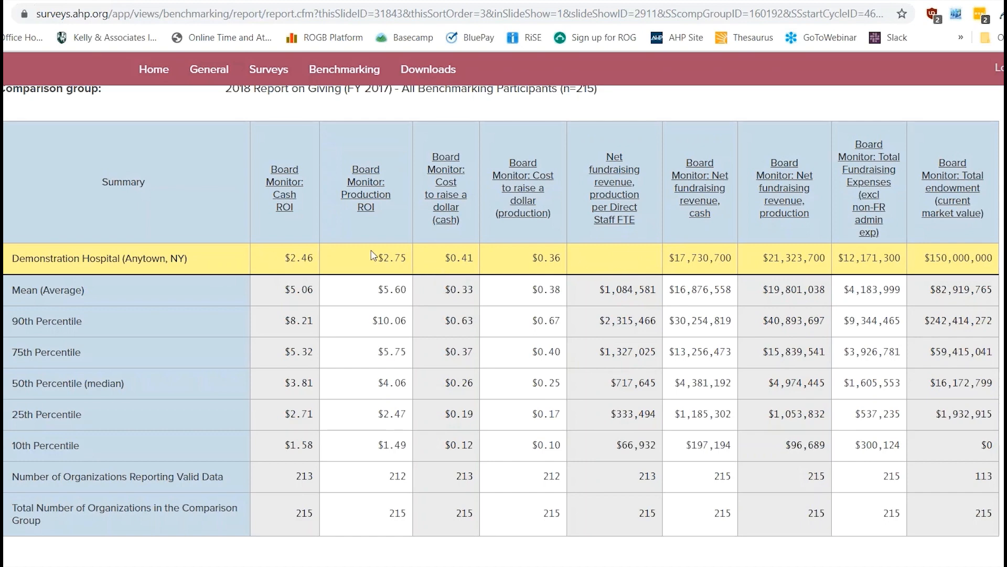
pyautogui.moveTo(526, 266)
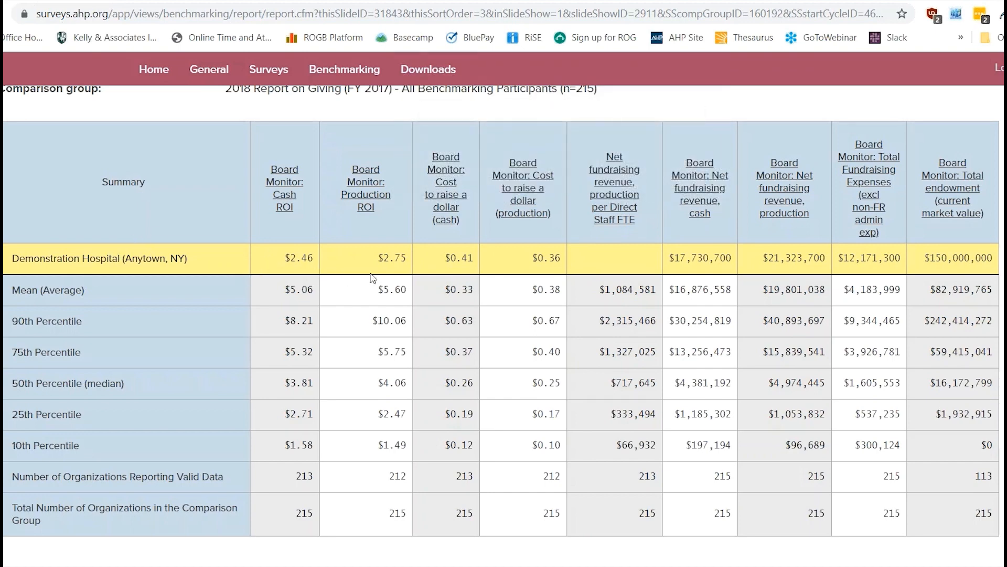
pyautogui.scroll(3)
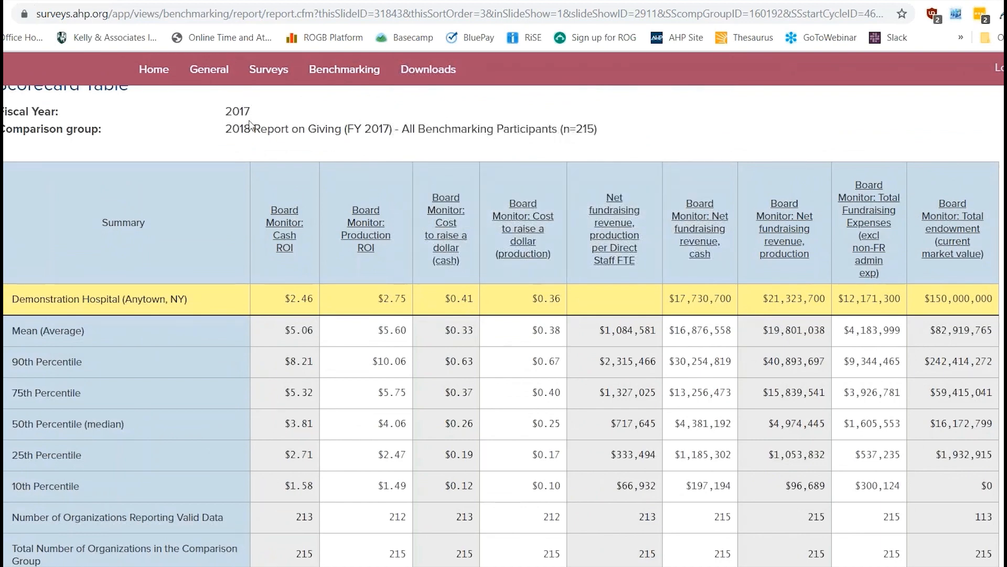
pyautogui.moveTo(584, 312)
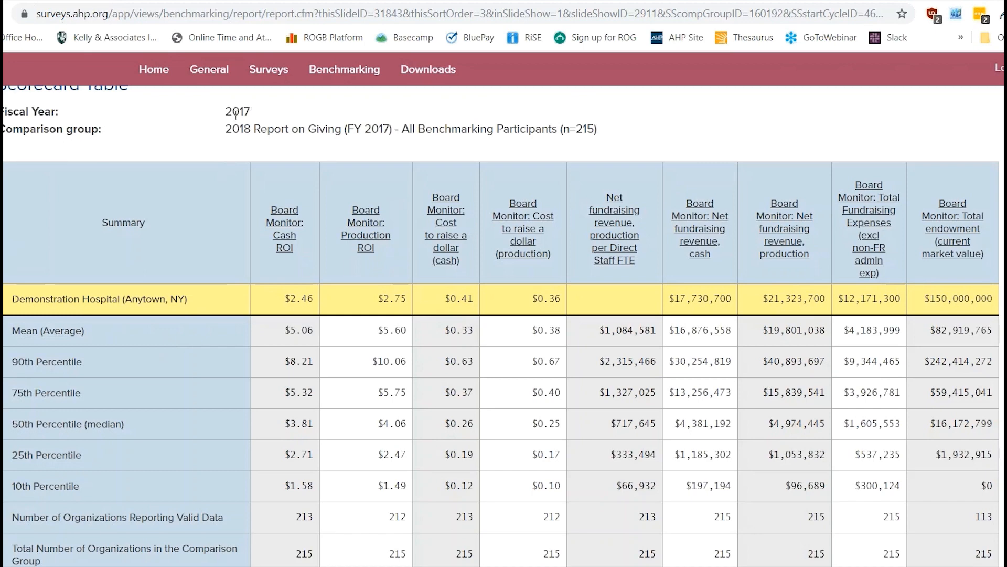
pyautogui.scroll(-3)
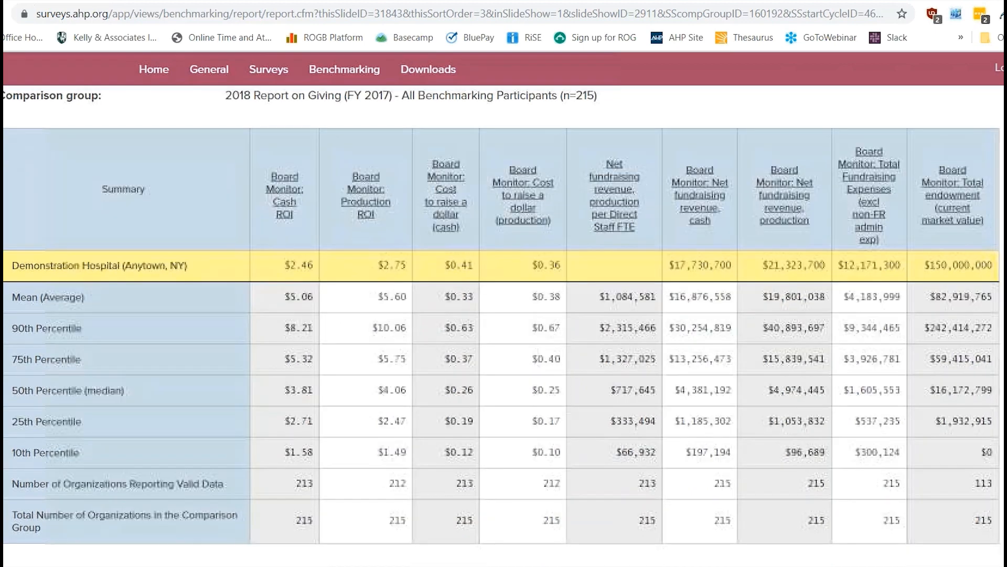
pyautogui.scroll(-3)
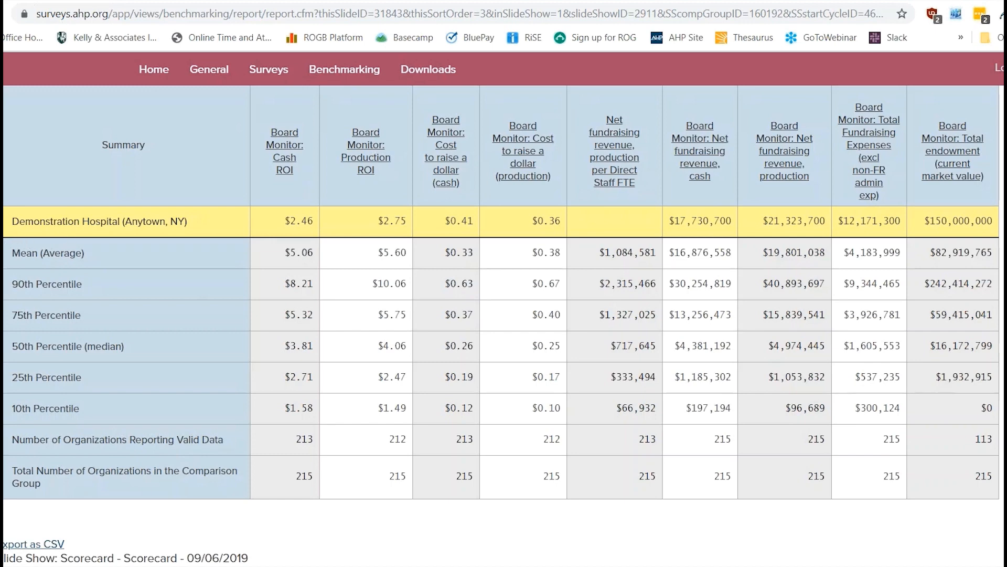
pyautogui.moveTo(251, 240)
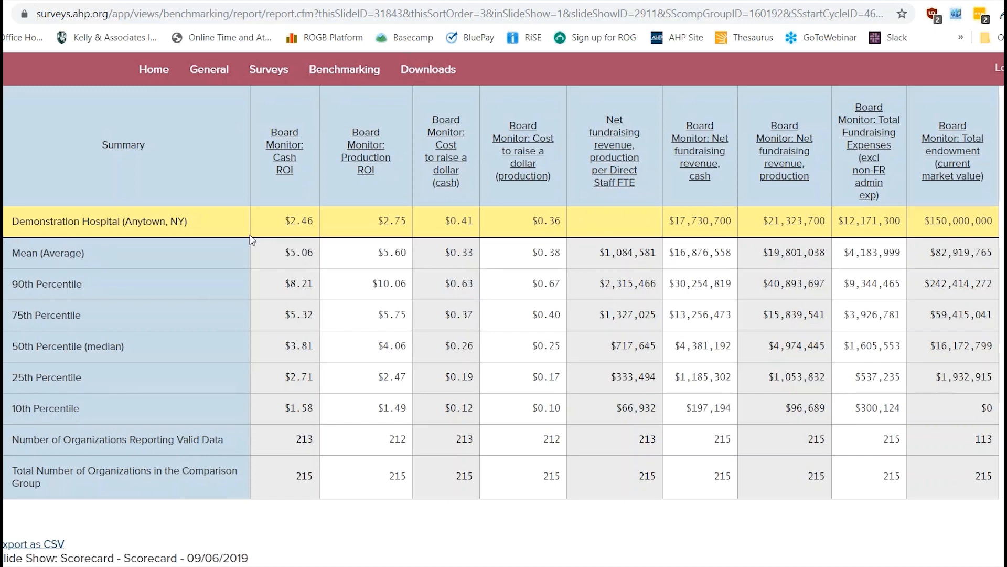
pyautogui.moveTo(141, 367)
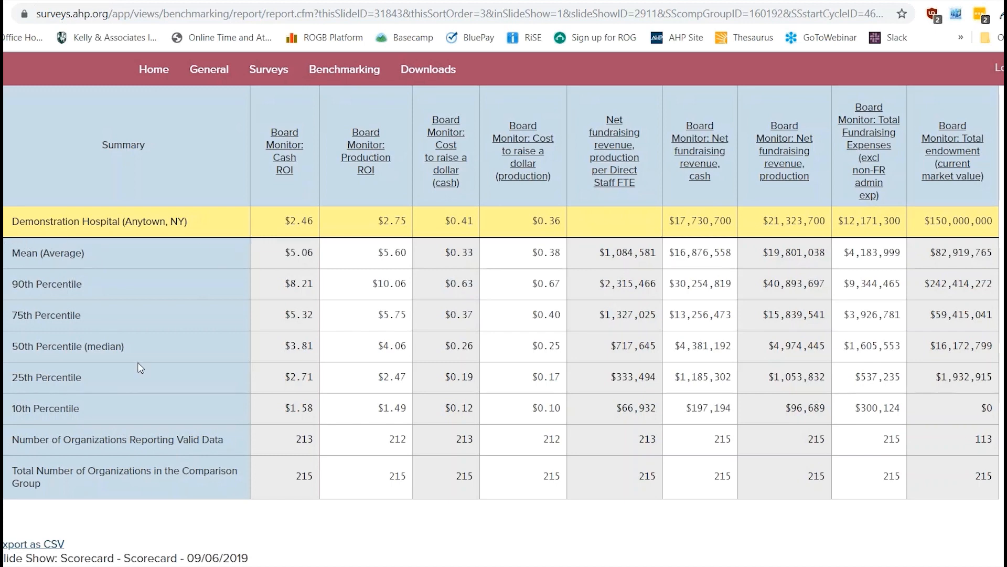
pyautogui.moveTo(55, 231)
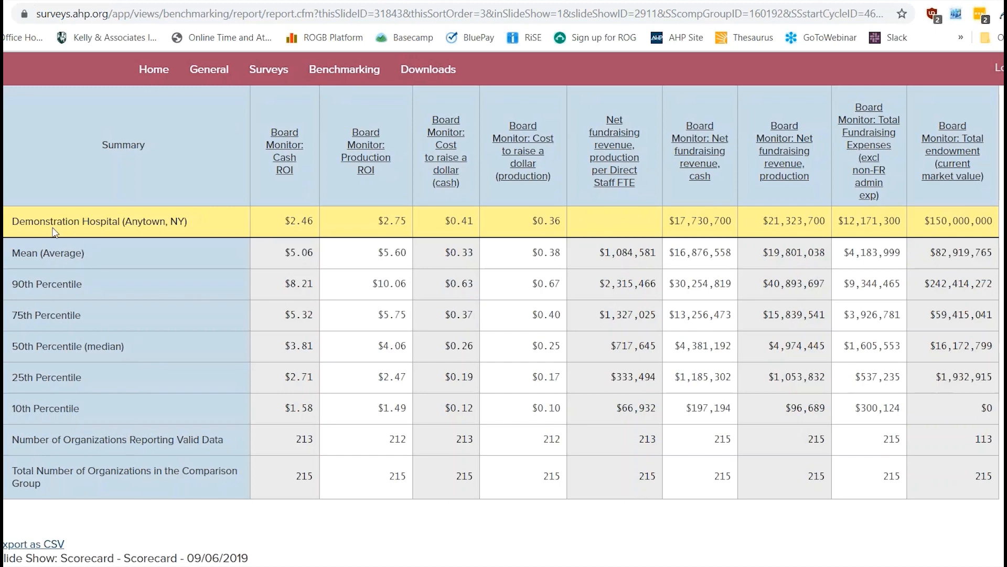
pyautogui.moveTo(71, 252)
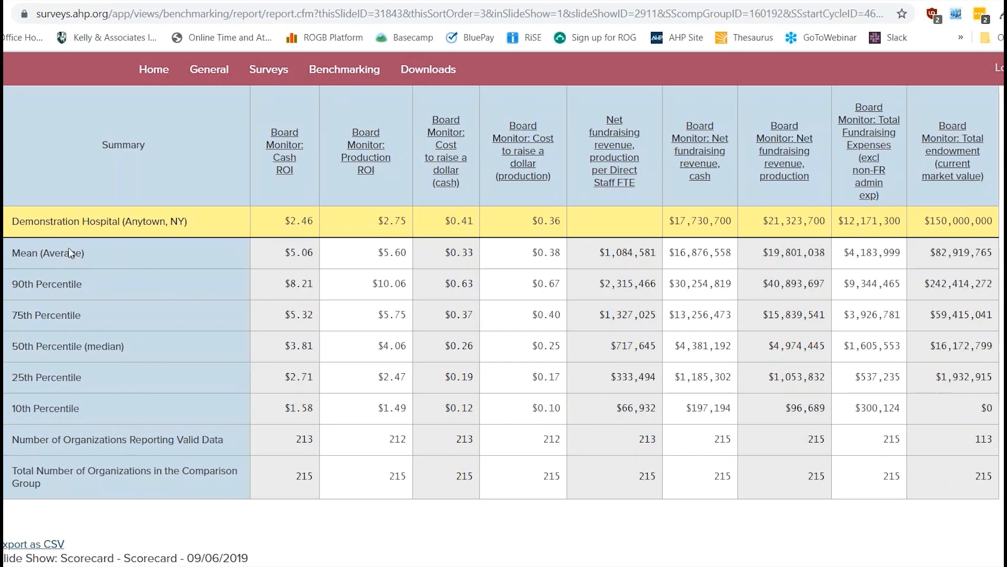
pyautogui.moveTo(96, 488)
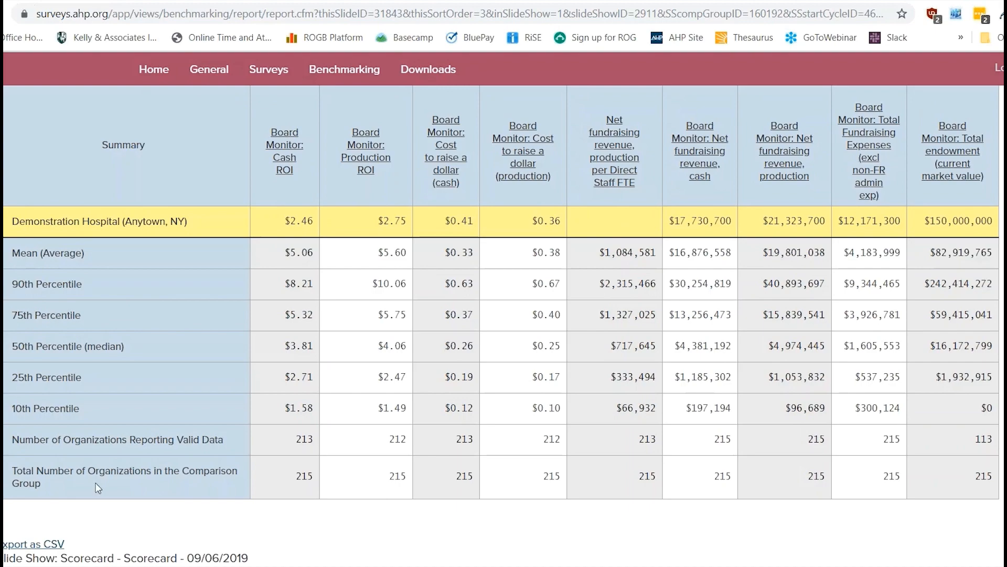
pyautogui.moveTo(275, 520)
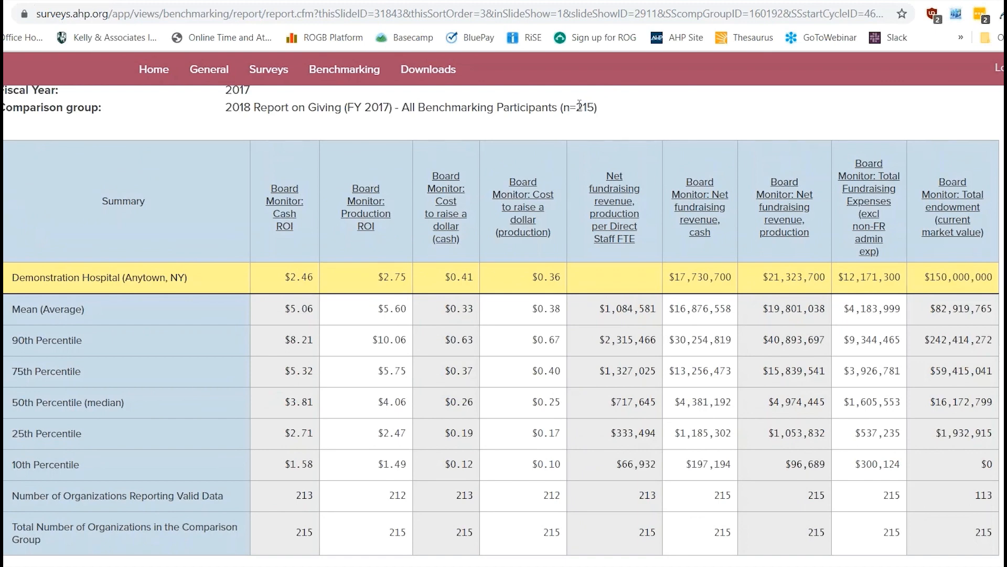
pyautogui.moveTo(381, 538)
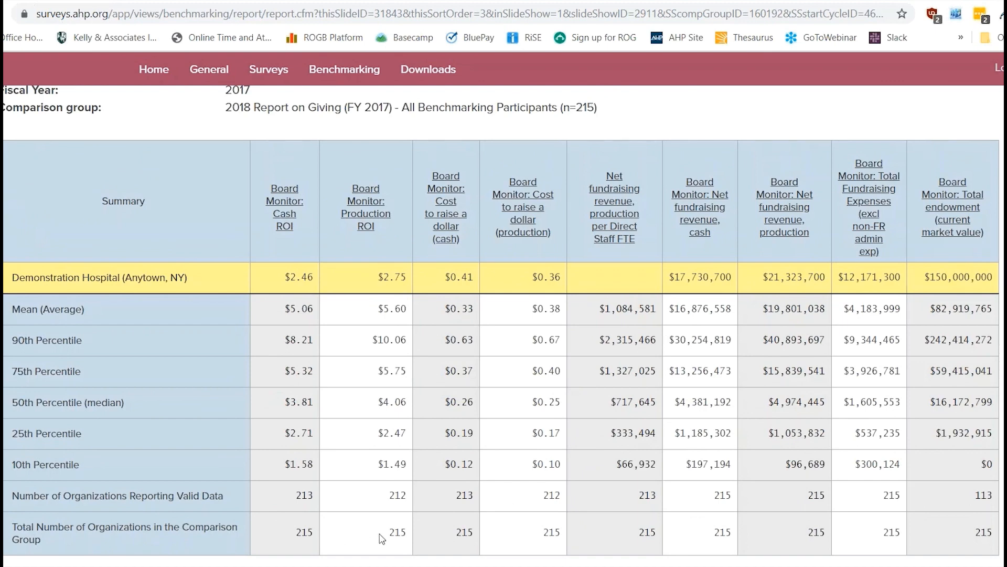
pyautogui.moveTo(171, 518)
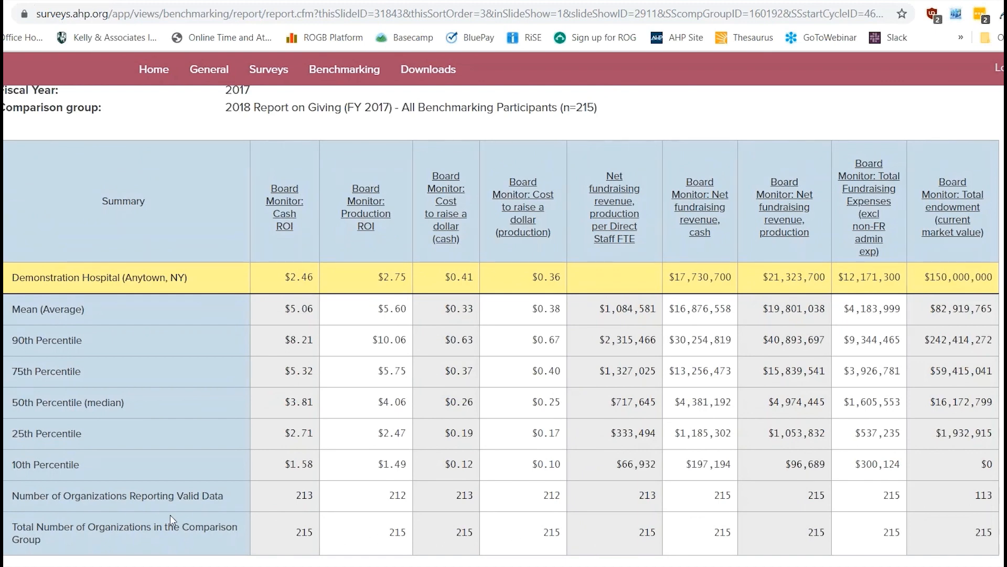
pyautogui.moveTo(201, 492)
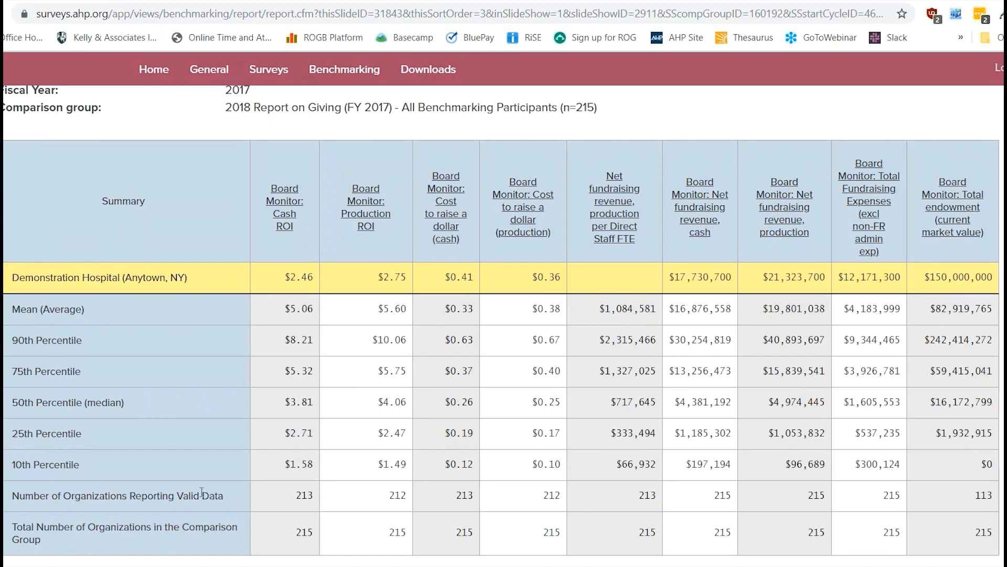
pyautogui.moveTo(236, 498)
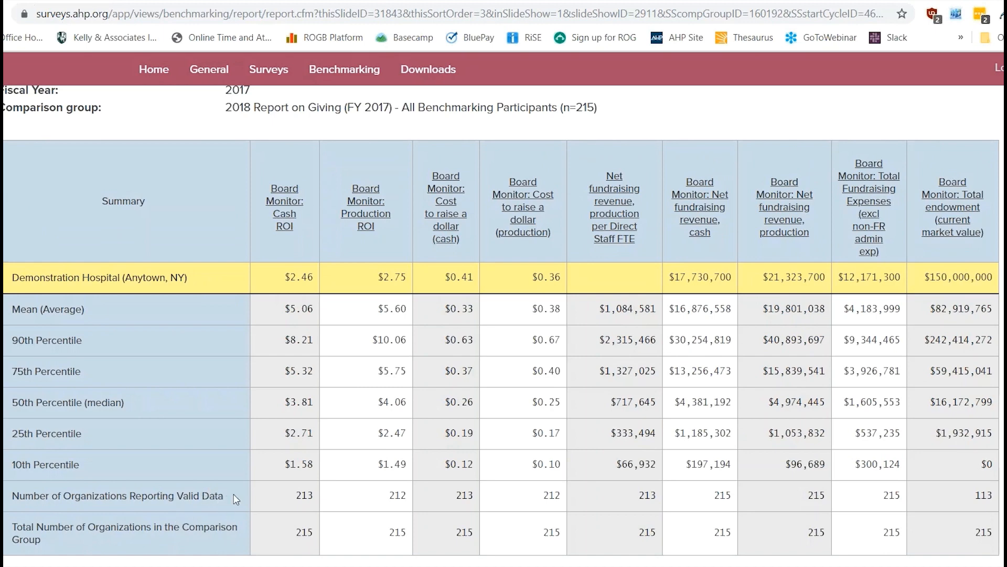
pyautogui.moveTo(238, 508)
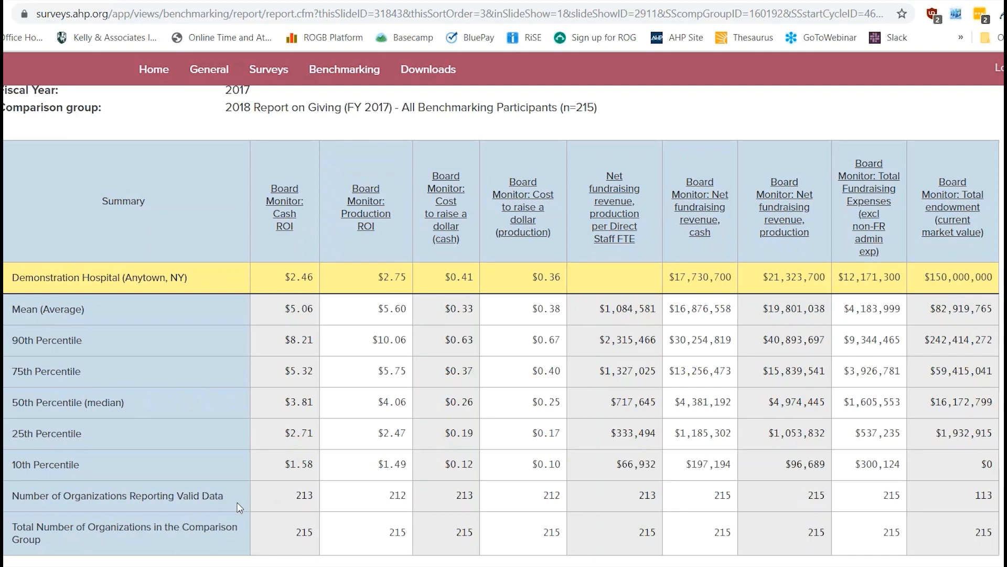
pyautogui.moveTo(376, 367)
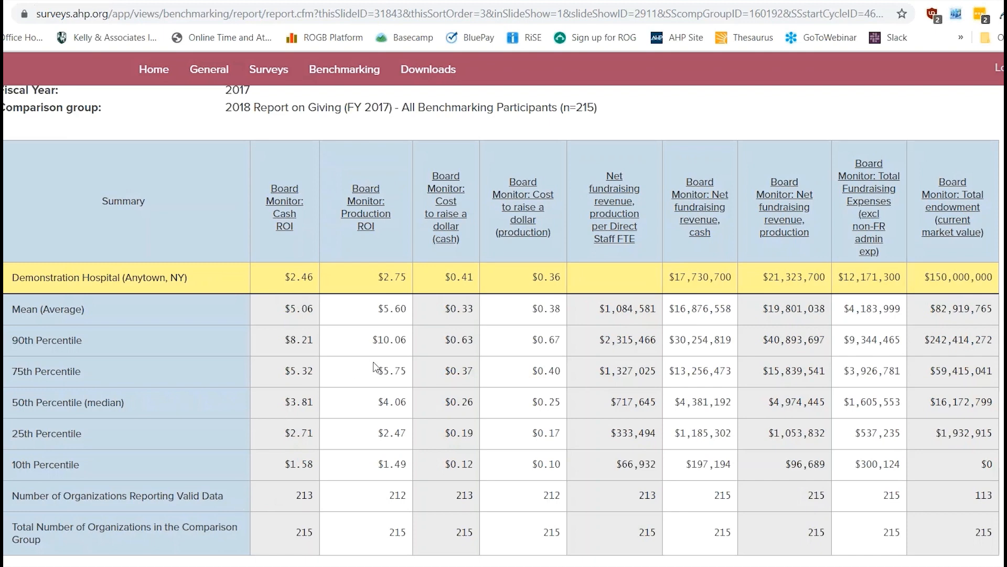
pyautogui.moveTo(533, 454)
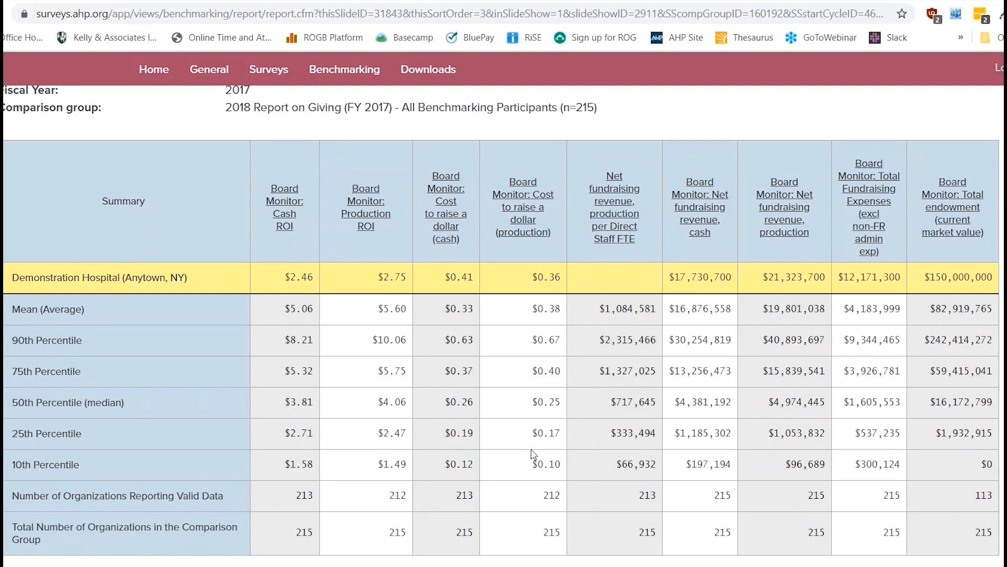
pyautogui.moveTo(572, 512)
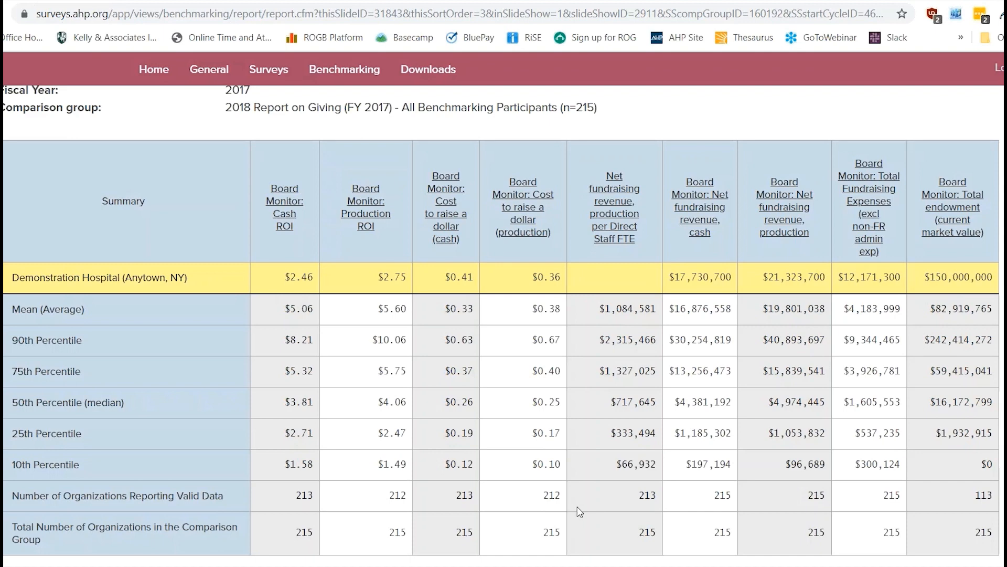
pyautogui.moveTo(995, 495)
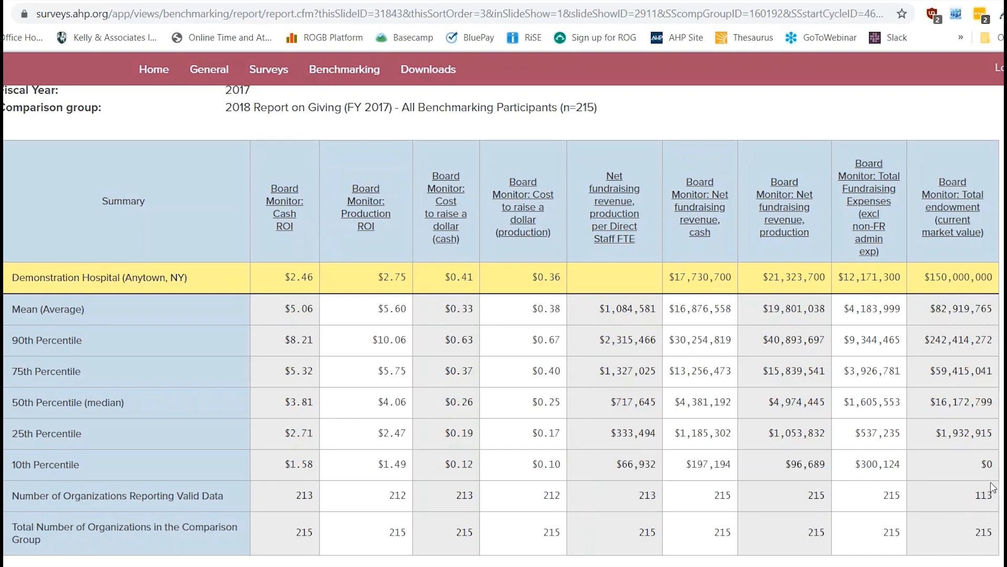
pyautogui.moveTo(979, 495)
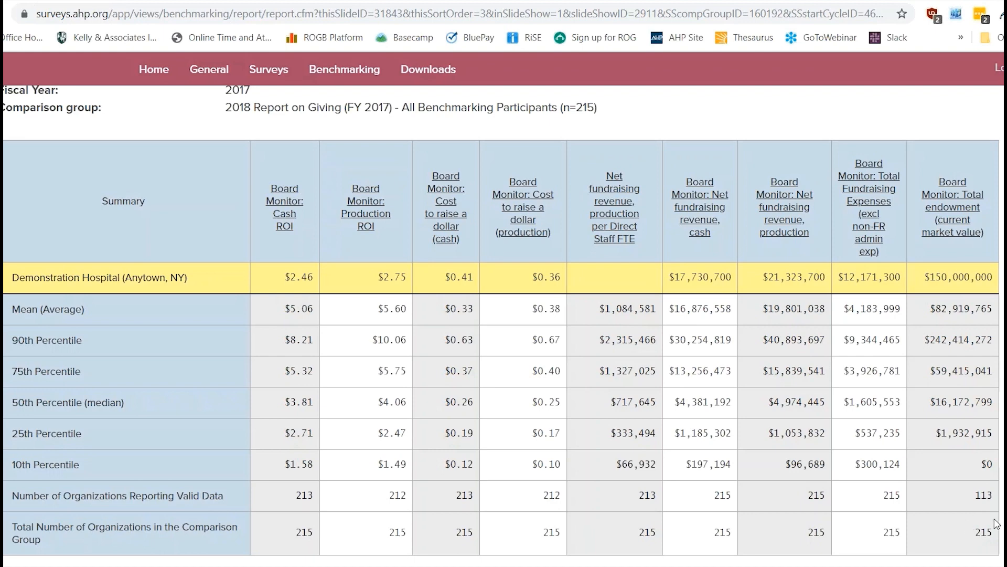
pyautogui.moveTo(1000, 498)
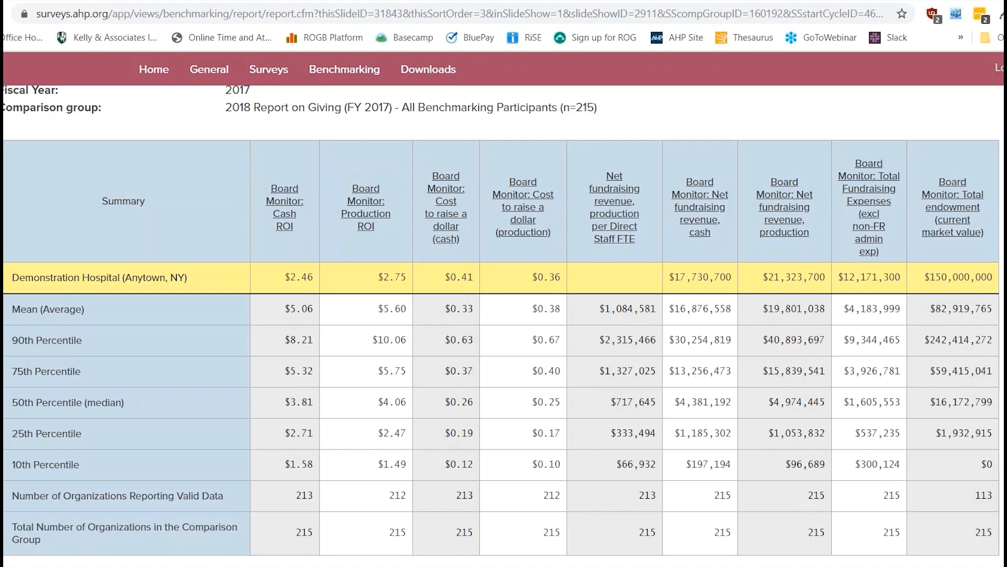
pyautogui.scroll(-3)
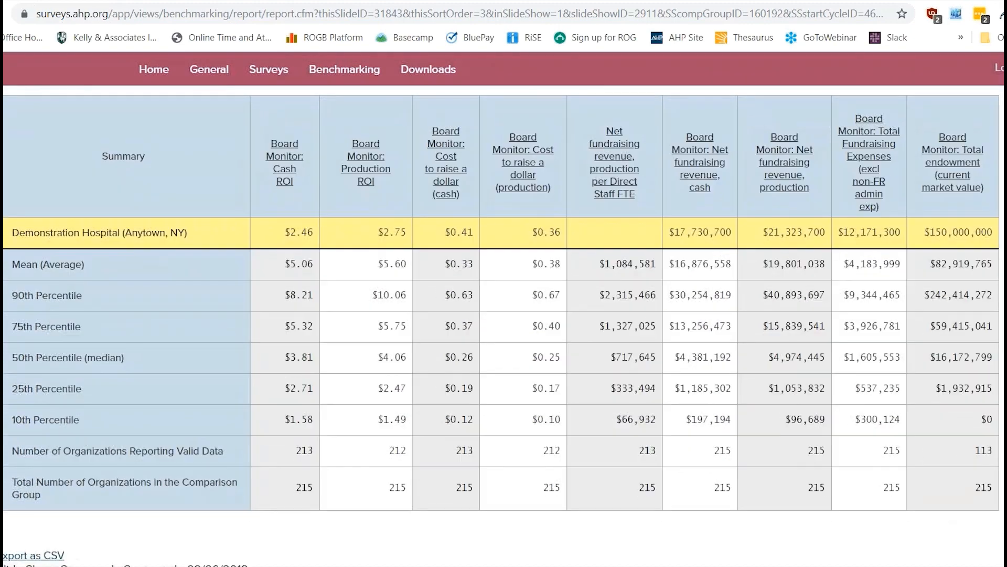
# Advance from the Scorecard Table to the ROI Cash and Production median graph.
pyautogui.scroll(-3)
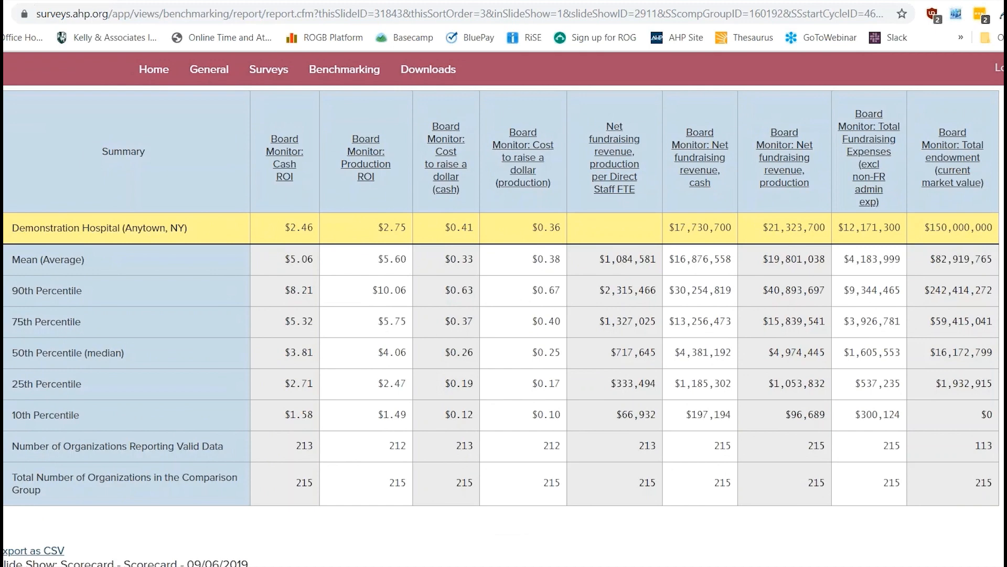
pyautogui.moveTo(80, 555)
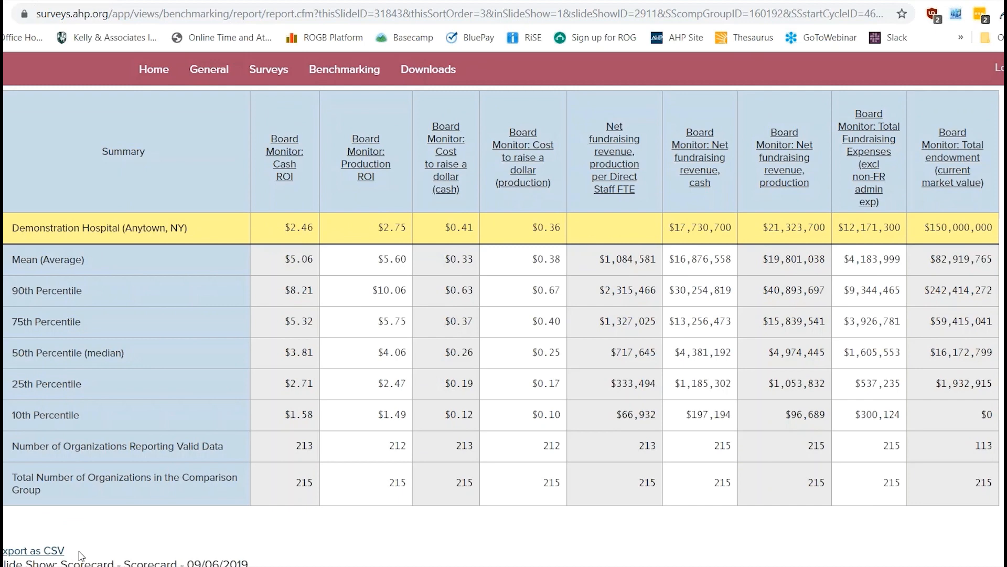
pyautogui.moveTo(215, 519)
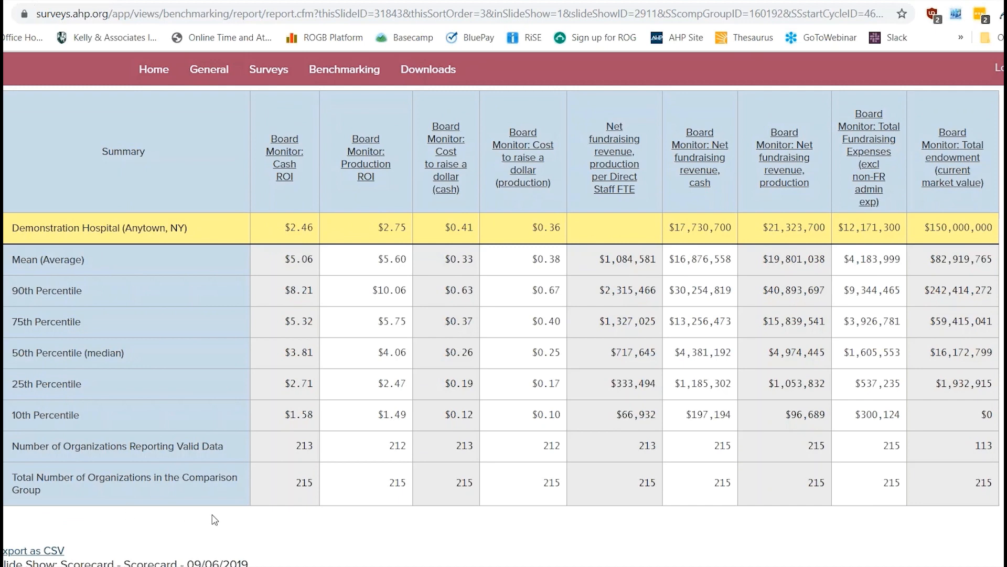
pyautogui.moveTo(94, 550)
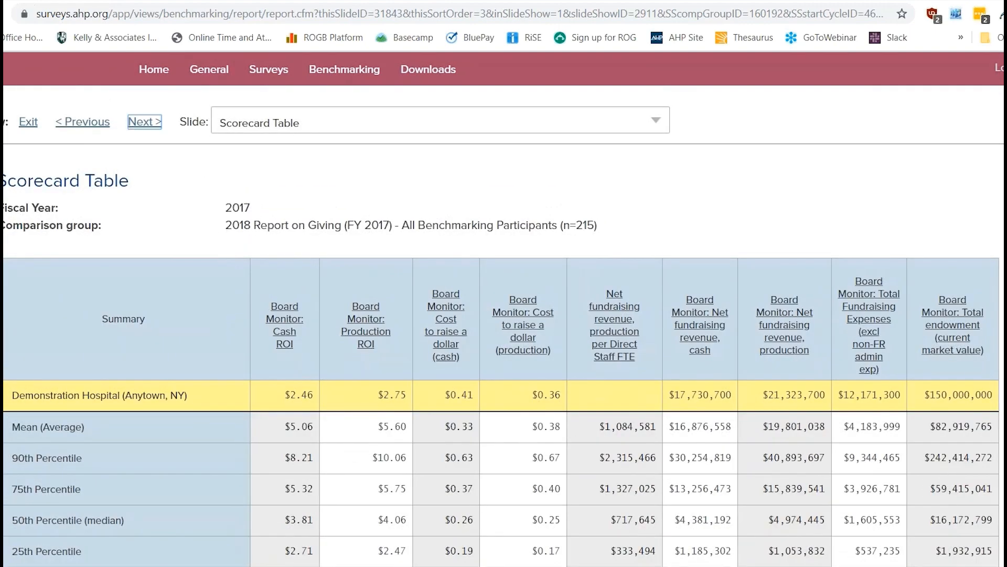
pyautogui.click(144, 121)
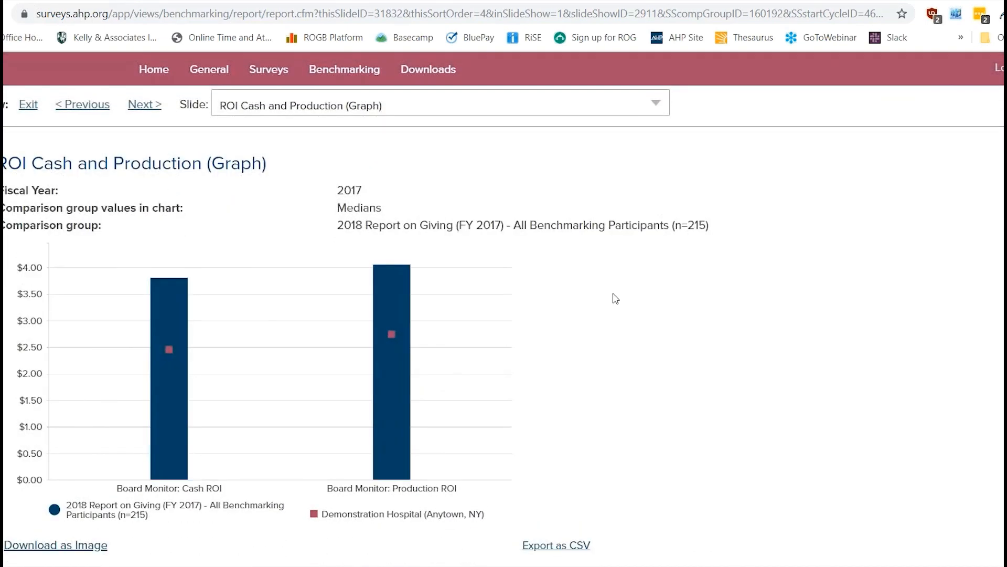
pyautogui.moveTo(418, 199)
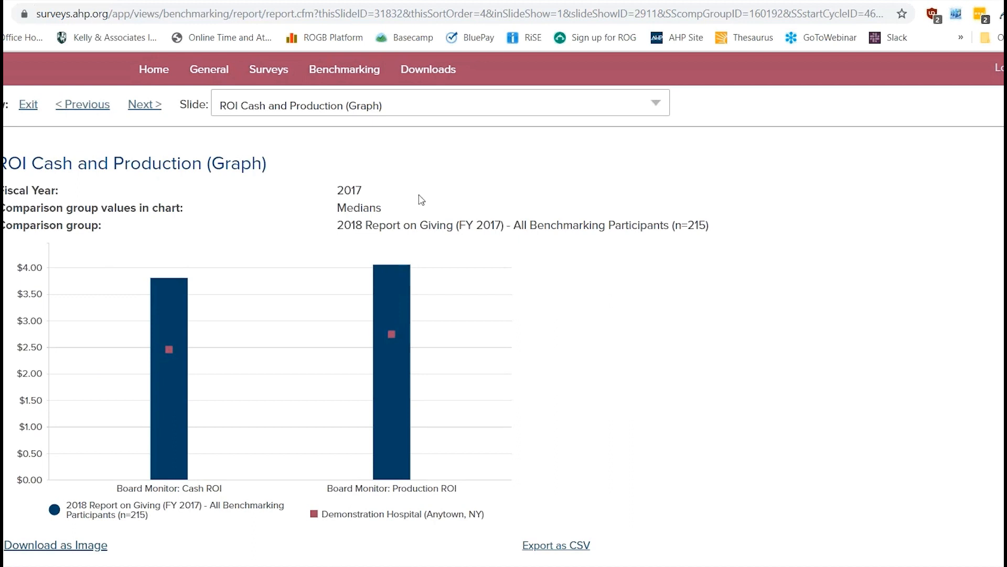
pyautogui.moveTo(427, 195)
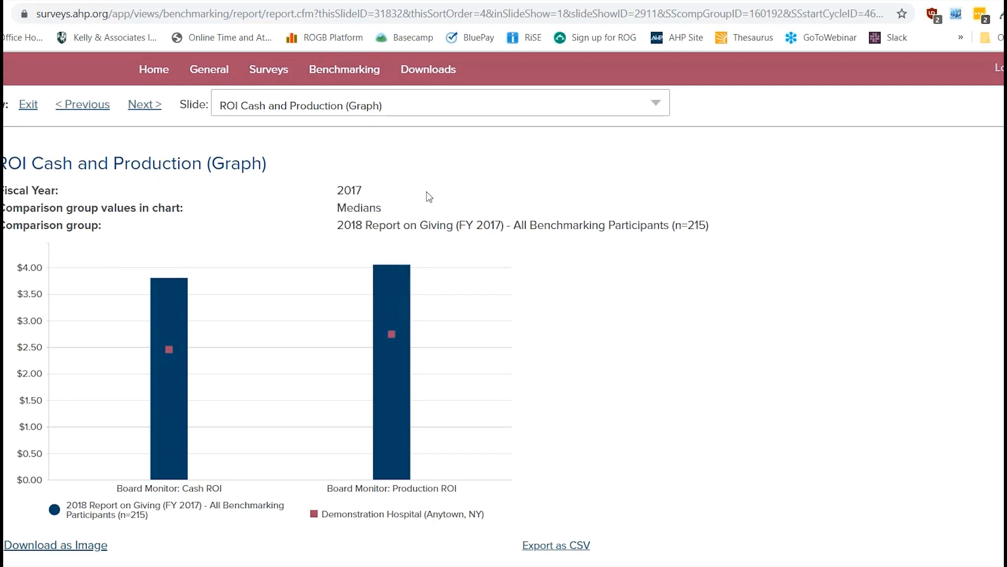
pyautogui.doubleClick(359, 207)
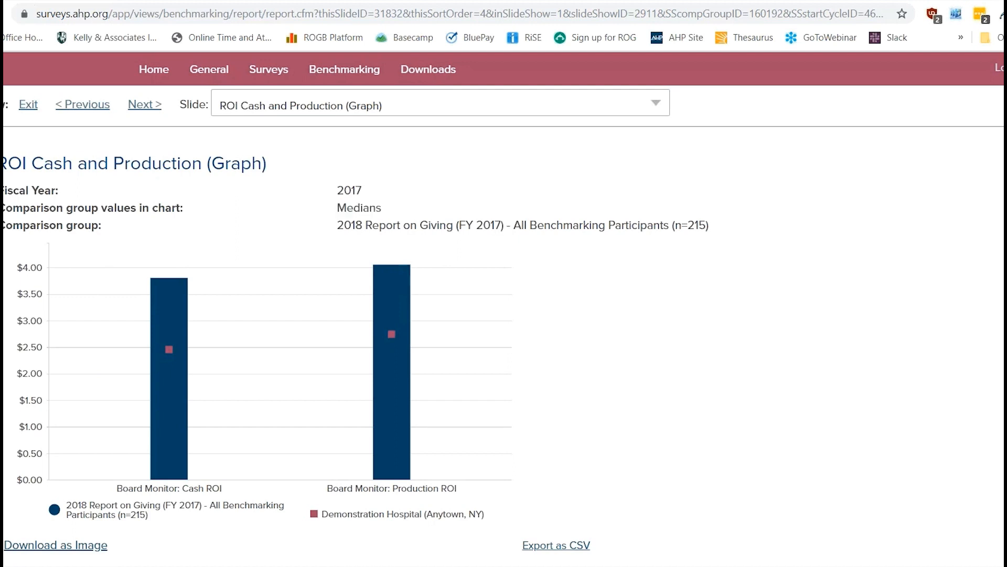
pyautogui.moveTo(174, 457)
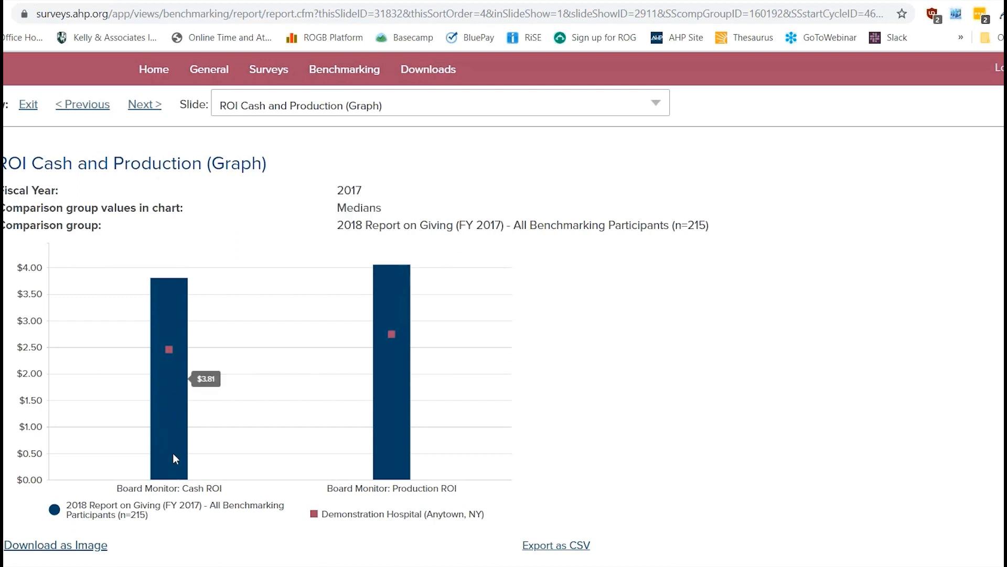
pyautogui.moveTo(178, 446)
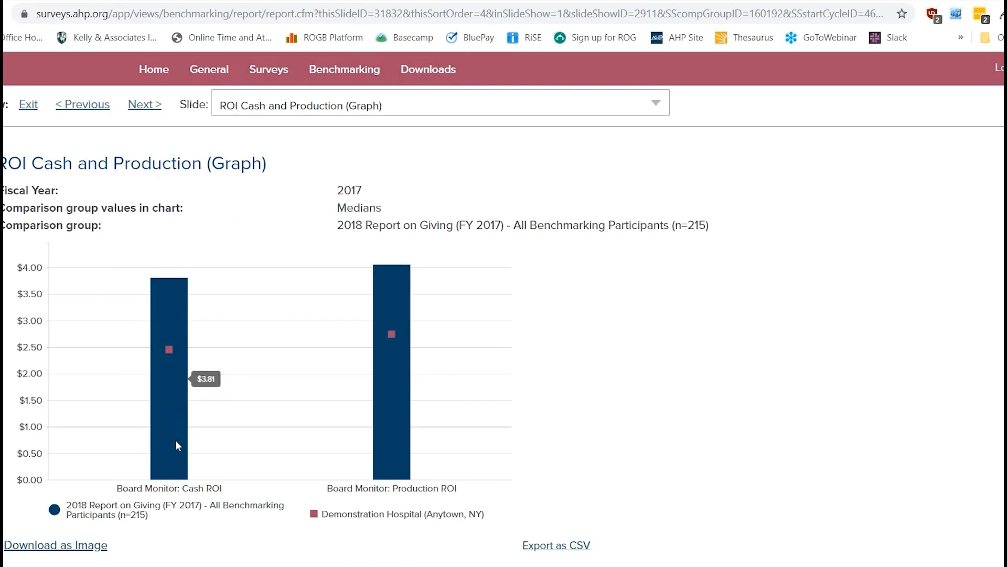
pyautogui.moveTo(171, 352)
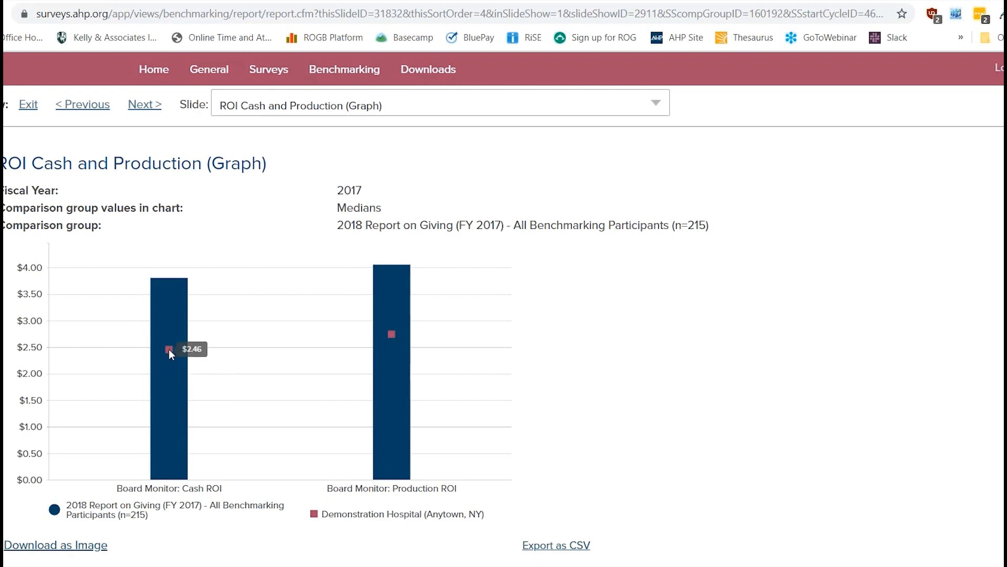
pyautogui.moveTo(357, 240)
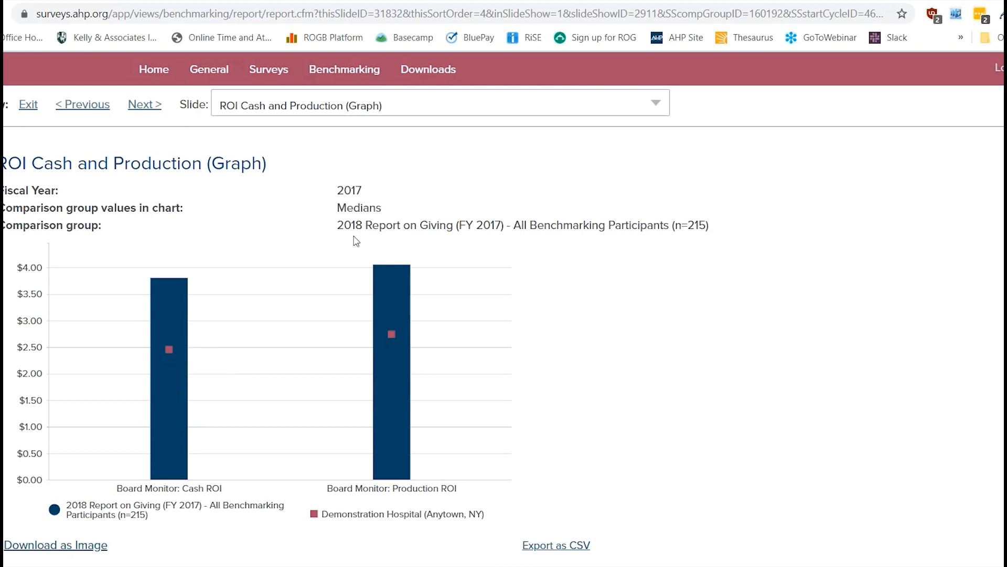
pyautogui.doubleClick(359, 208)
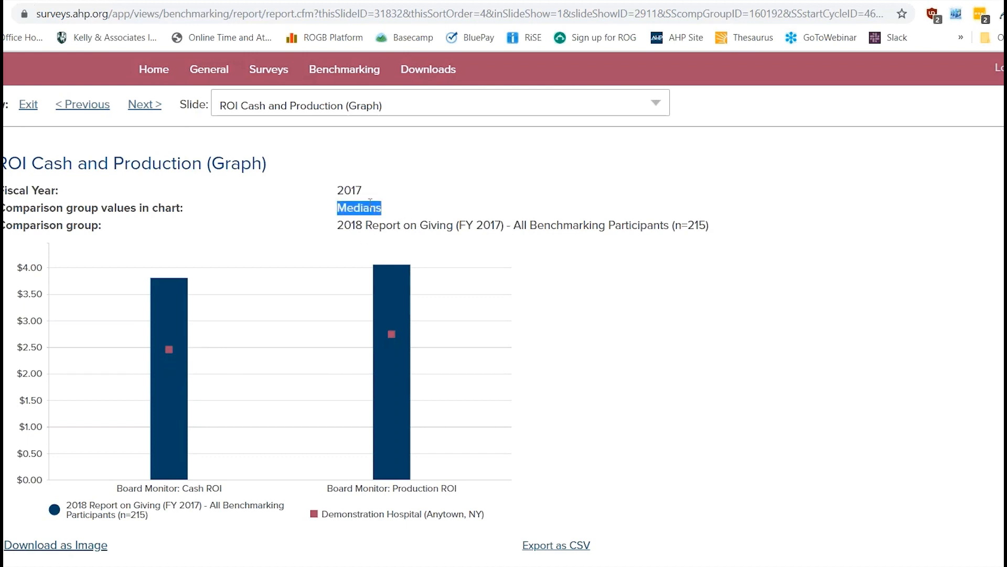
pyautogui.moveTo(380, 223)
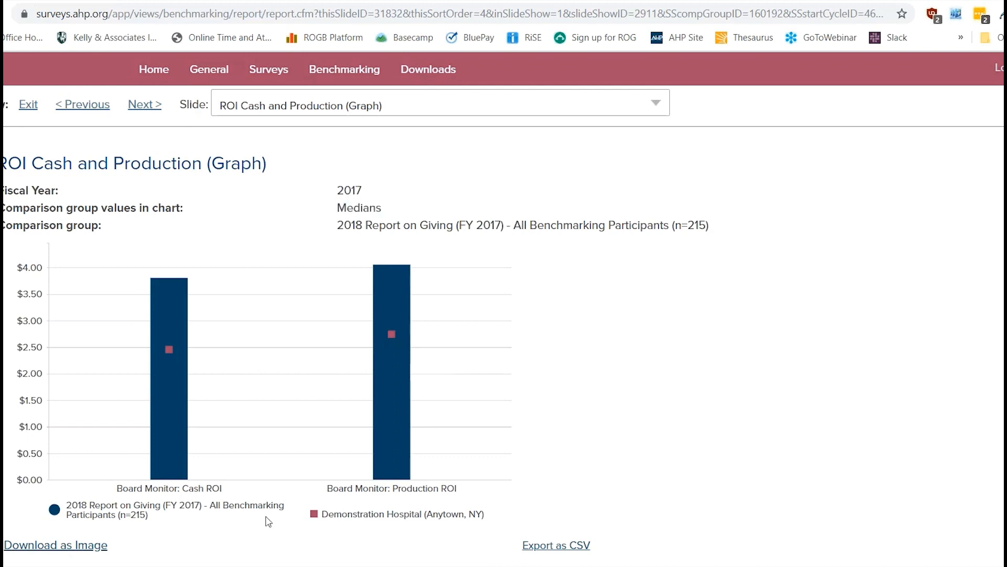
pyautogui.moveTo(55, 544)
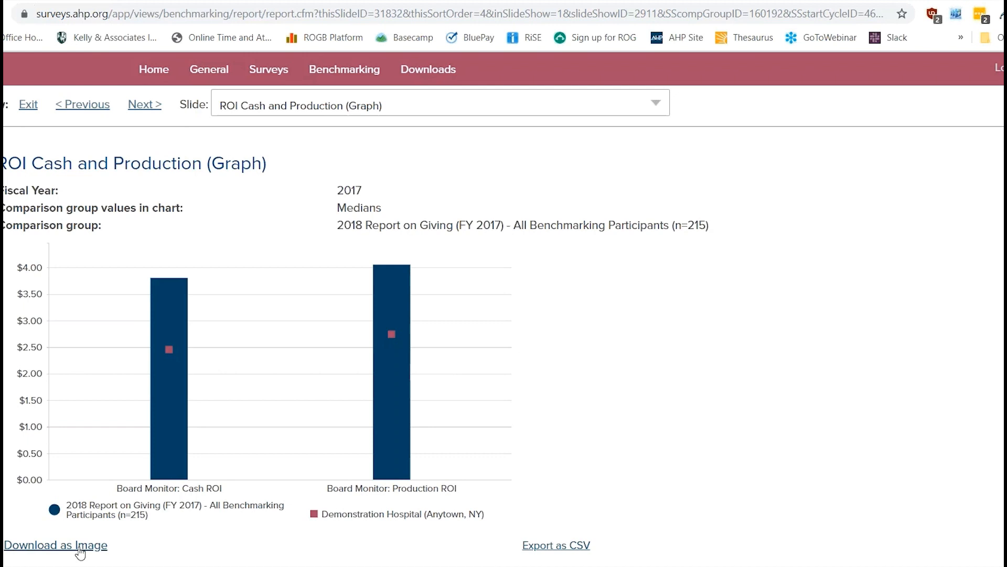
pyautogui.moveTo(555, 545)
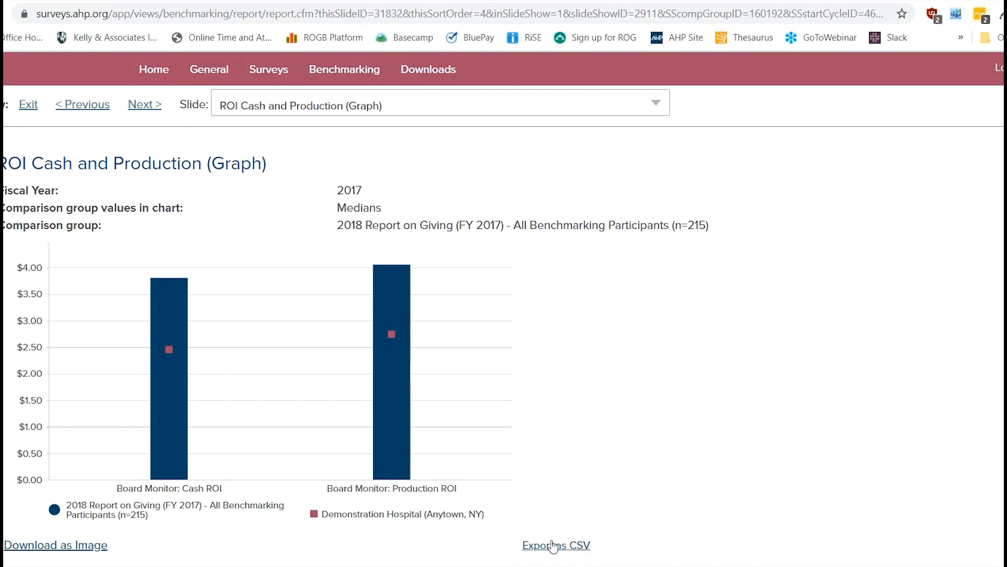
pyautogui.moveTo(215, 215)
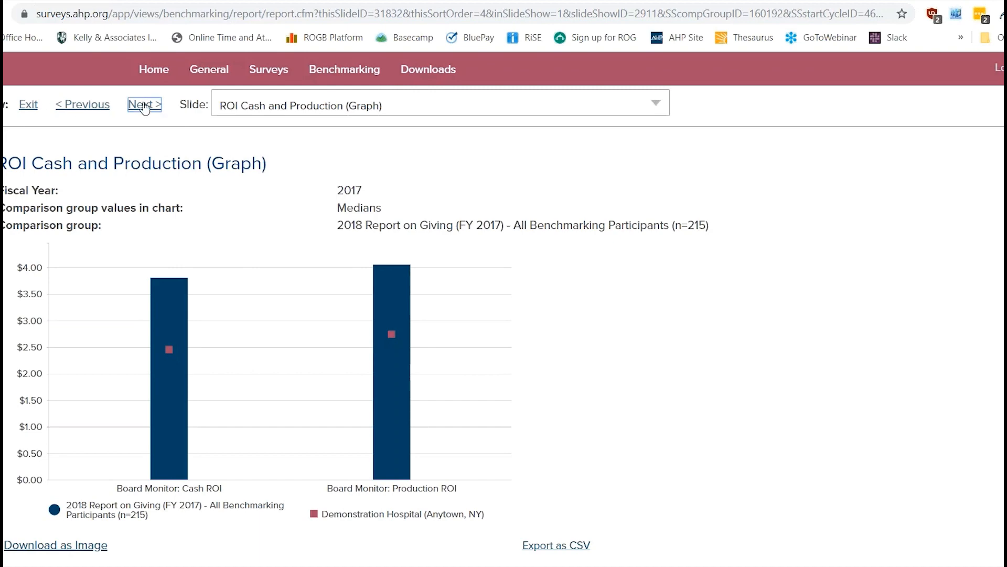
# Advance through the CRD and net fundraising revenue per FTE graphs to the total fundraising expenses slide.
pyautogui.click(144, 104)
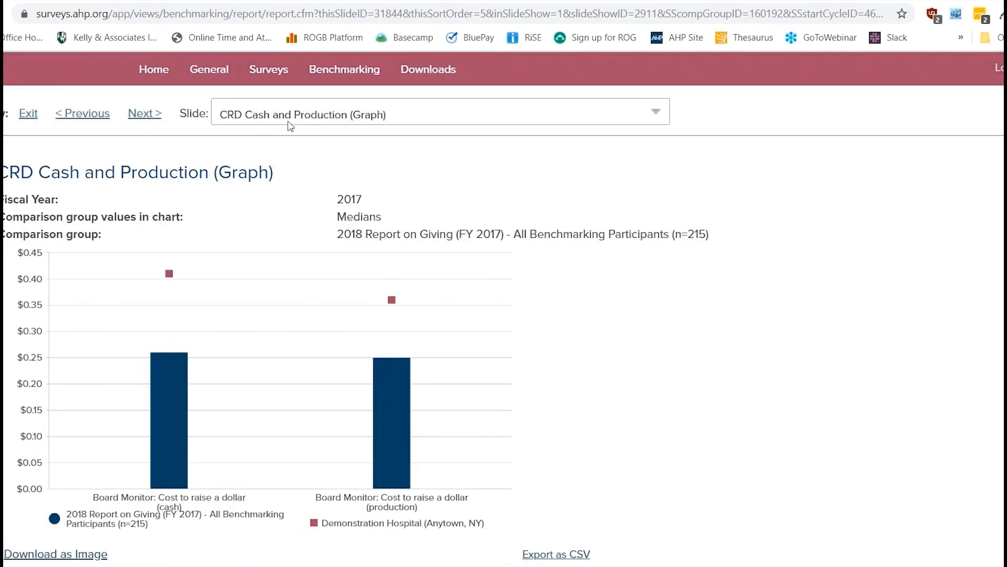
pyautogui.click(144, 113)
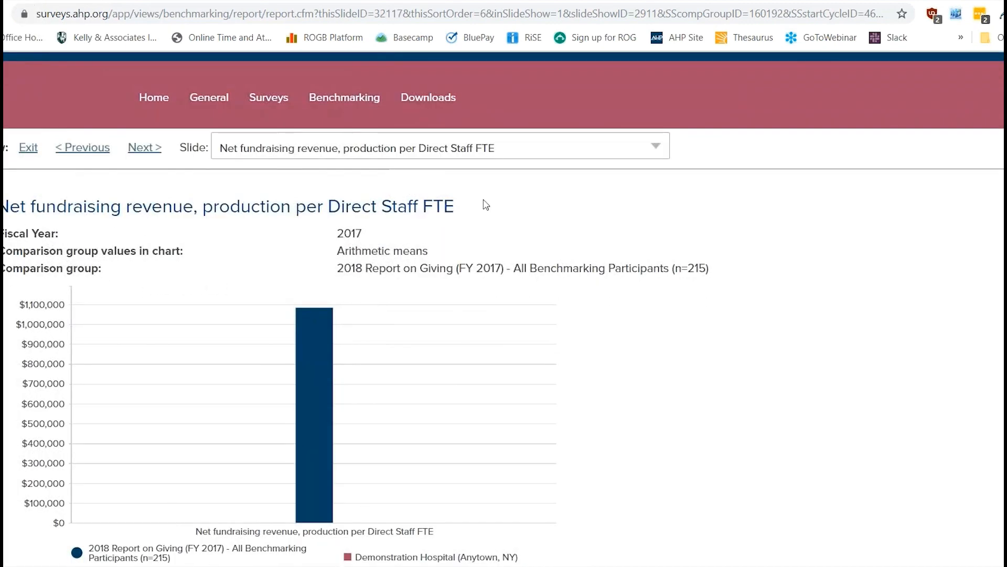
pyautogui.scroll(-3)
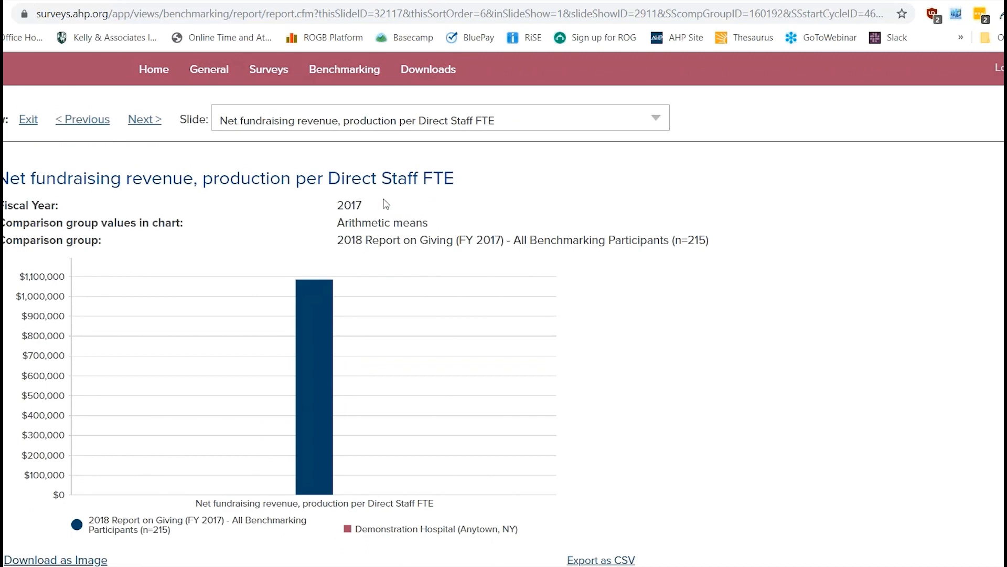
pyautogui.moveTo(183, 141)
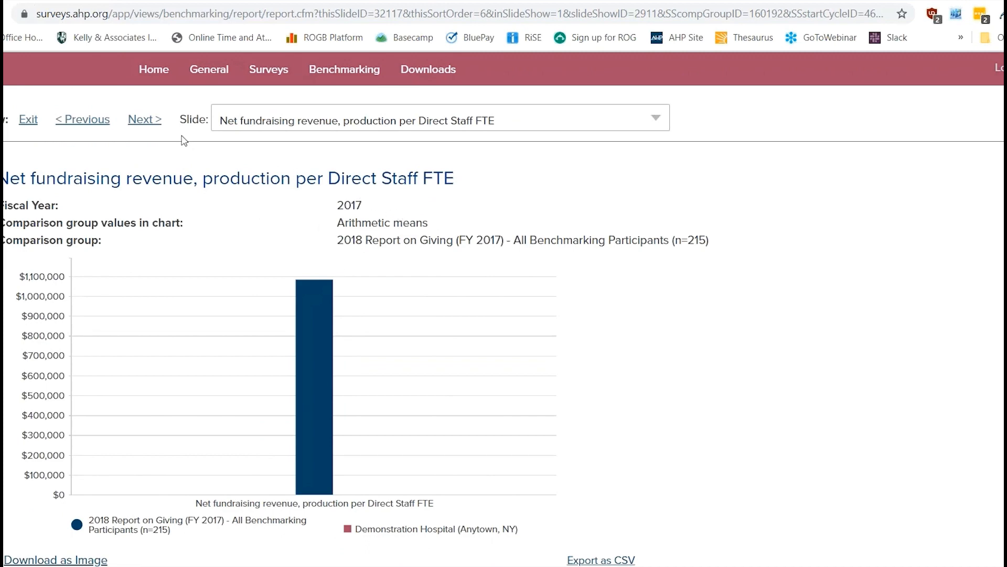
pyautogui.click(145, 119)
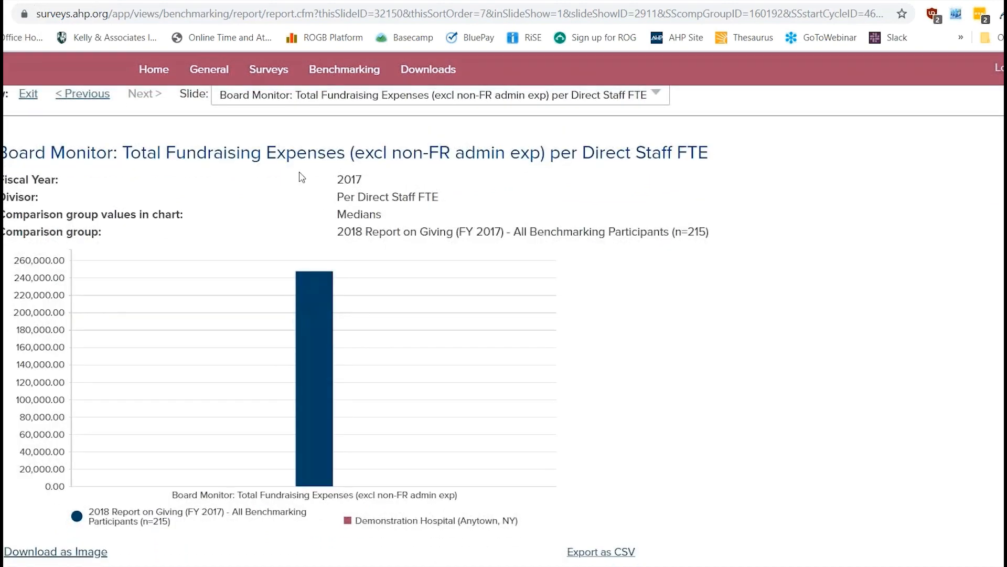
pyautogui.scroll(-3)
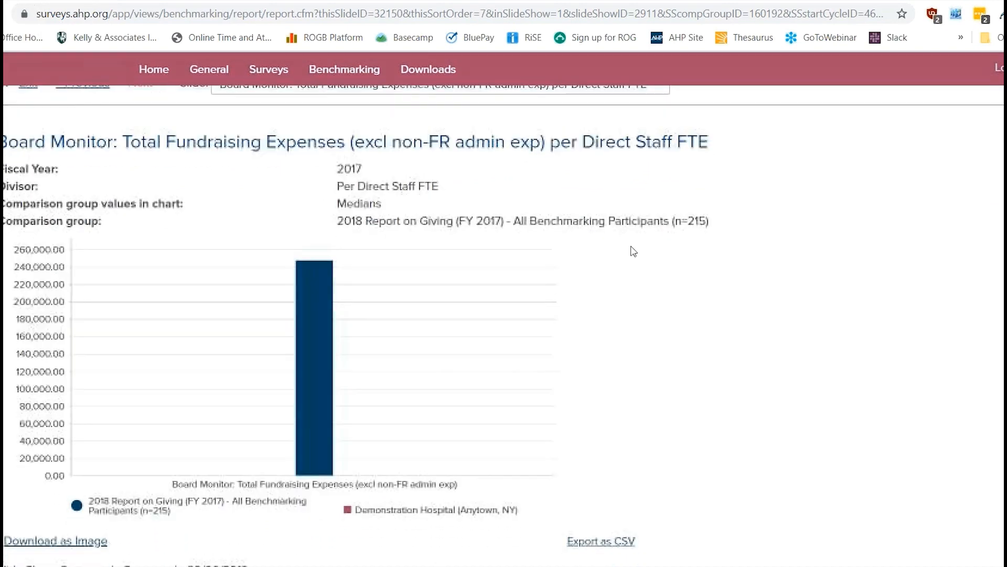